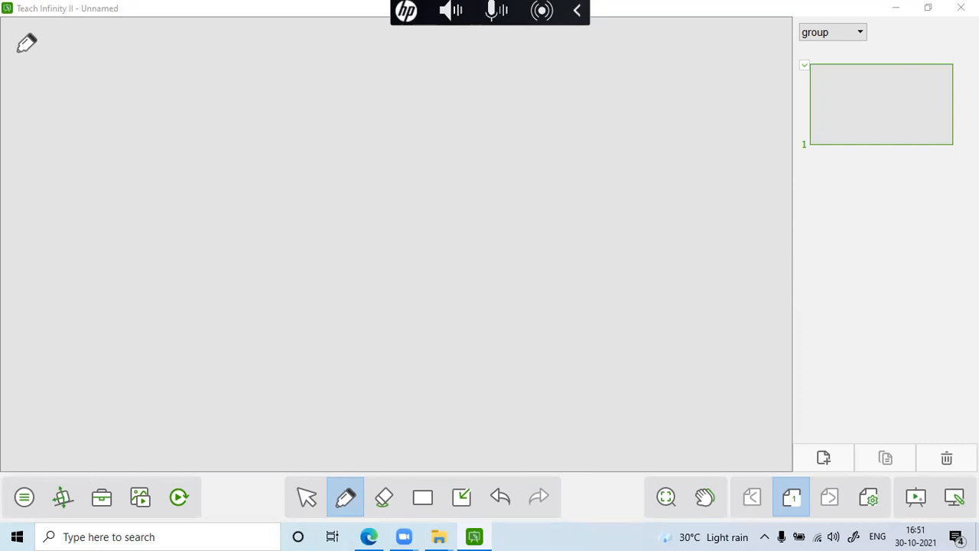
{"action": "mouse_move", "coordinate": [24, 37]}
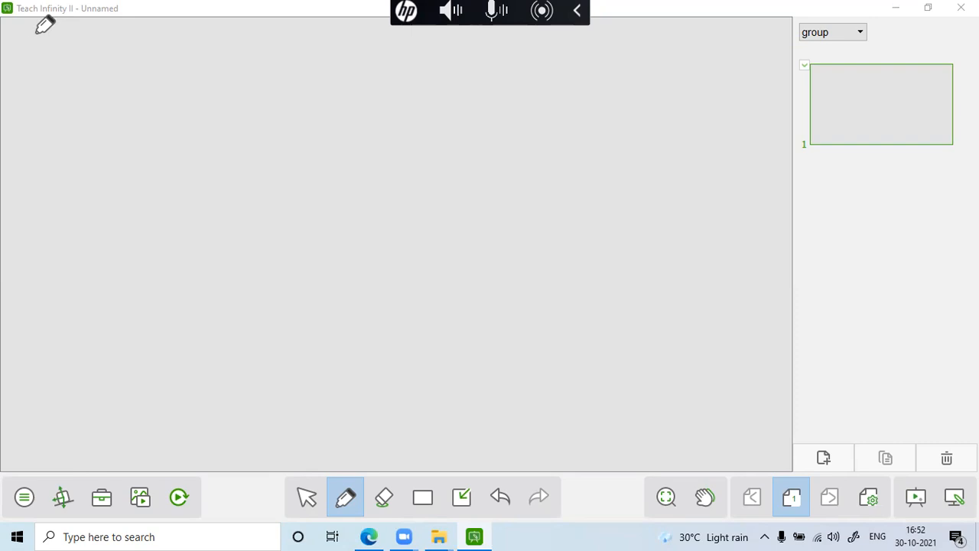
{"action": "mouse_move", "coordinate": [32, 36]}
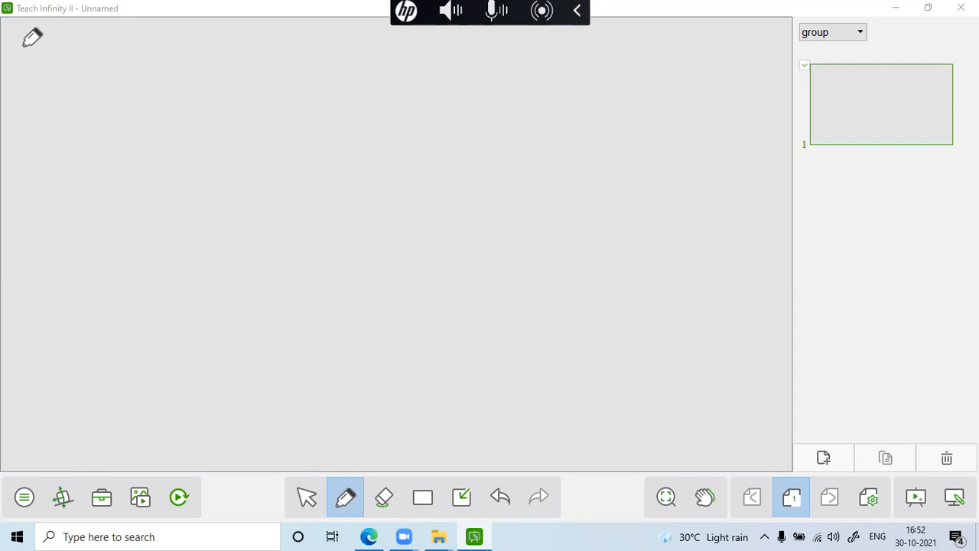
{"action": "mouse_move", "coordinate": [36, 17]}
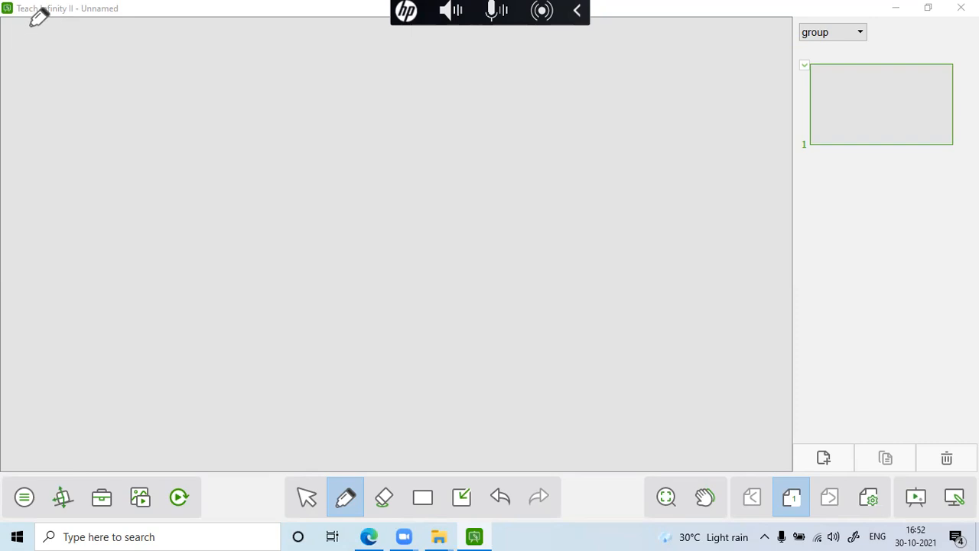
{"action": "mouse_move", "coordinate": [29, 33]}
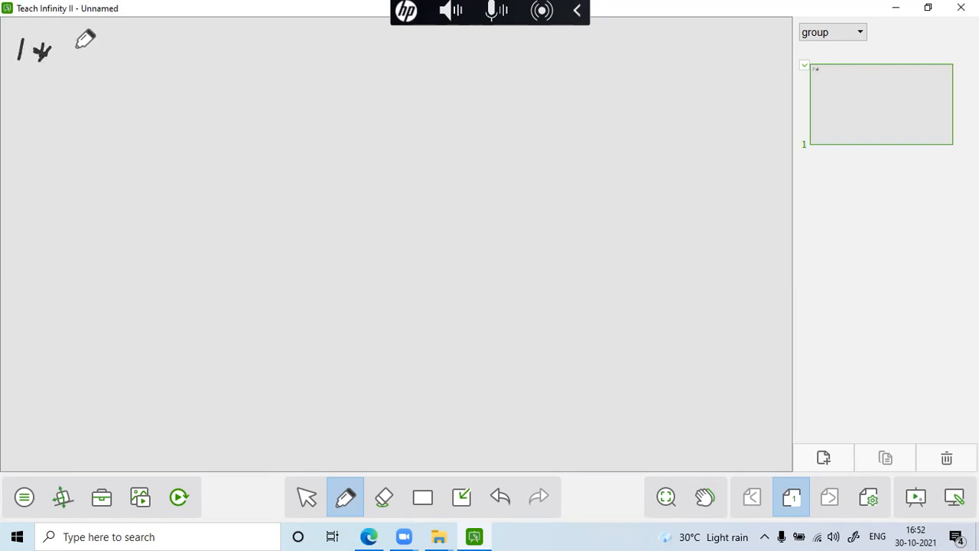
Handwrite 'Program to print Hello world' after /* and close the comment with */
{"action": "left_click_drag", "start_coordinate": [77, 53], "coordinate": [138, 54]}
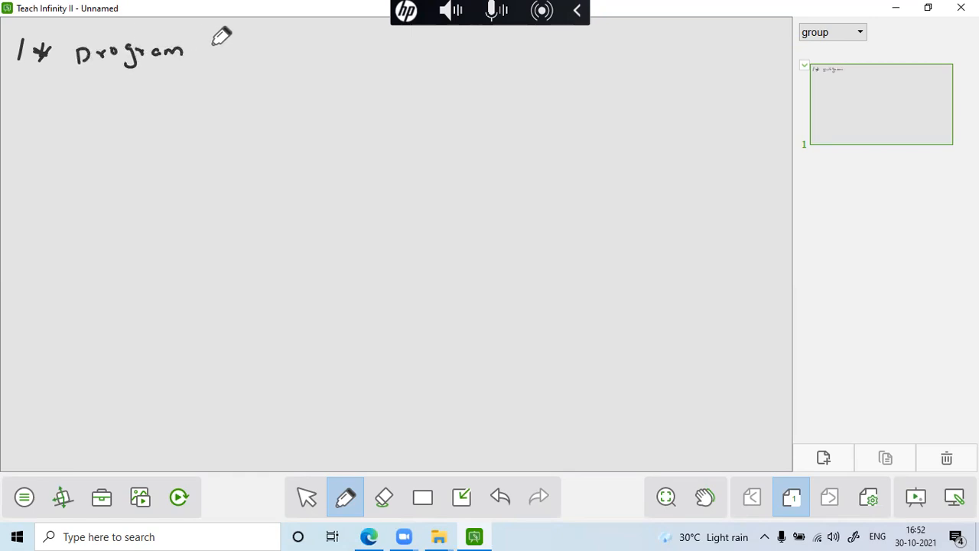
{"action": "left_click_drag", "start_coordinate": [199, 54], "coordinate": [299, 54]}
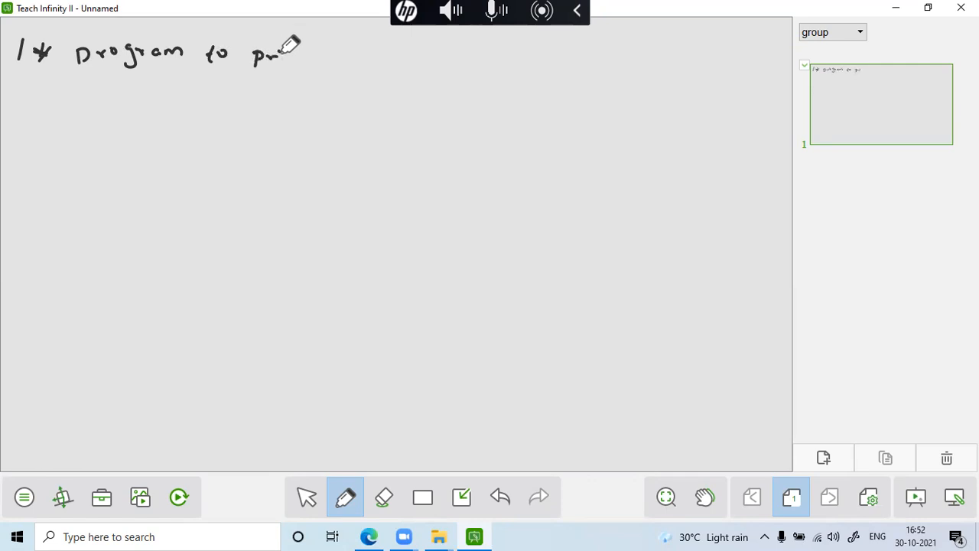
{"action": "left_click_drag", "start_coordinate": [275, 54], "coordinate": [337, 54]}
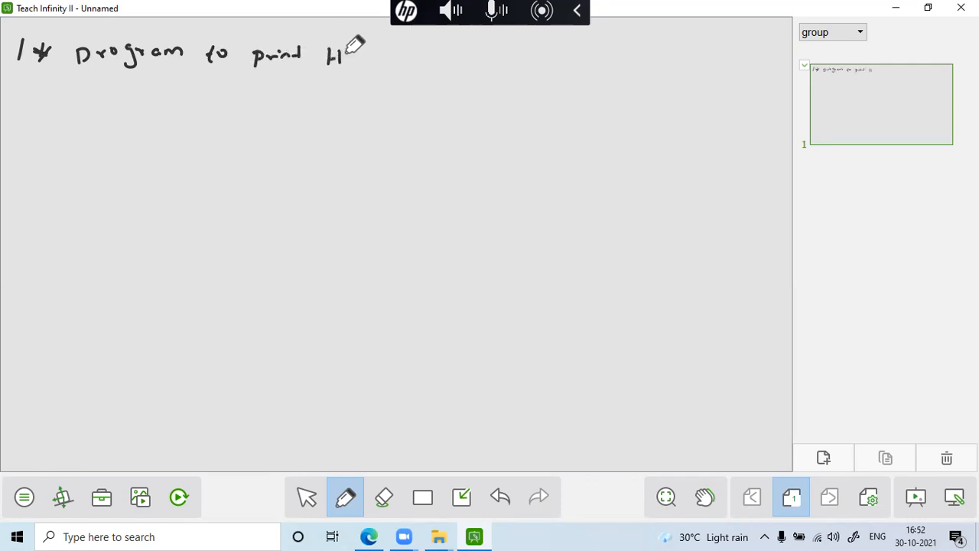
{"action": "left_click_drag", "start_coordinate": [344, 54], "coordinate": [428, 53]}
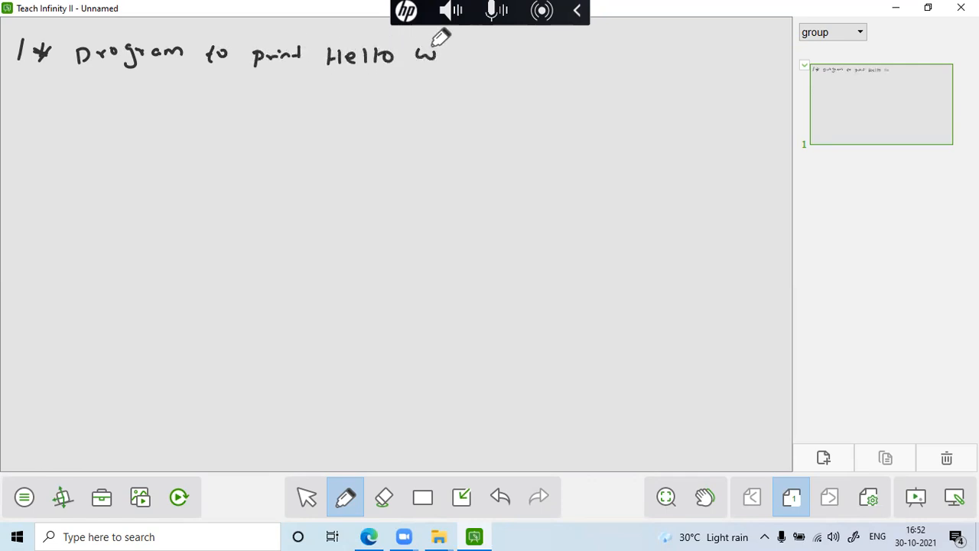
{"action": "left_click_drag", "start_coordinate": [425, 53], "coordinate": [487, 53]}
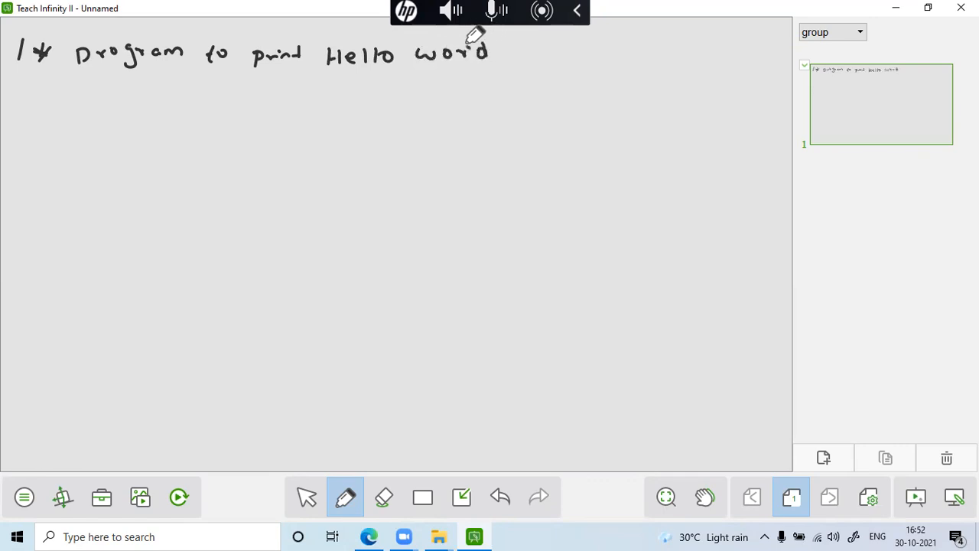
{"action": "mouse_move", "coordinate": [506, 40]}
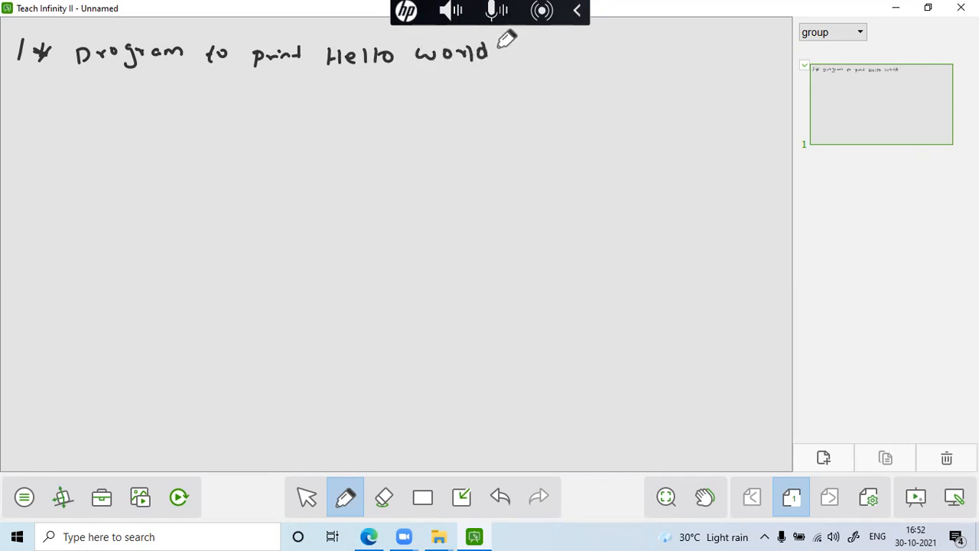
{"action": "left_click_drag", "start_coordinate": [497, 49], "coordinate": [517, 58]}
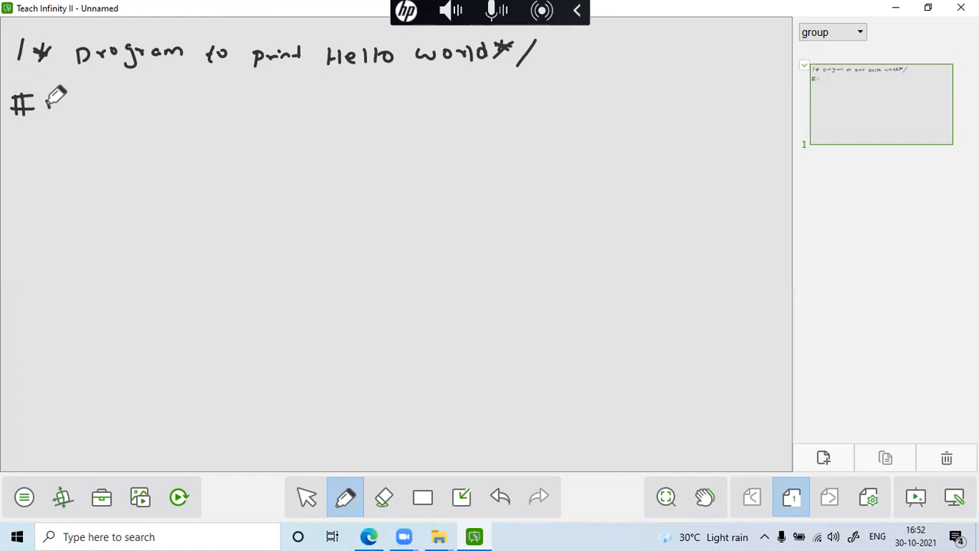
Handwrite 'include <stdio.h>' after the # to complete the header directive line
{"action": "left_click_drag", "start_coordinate": [46, 104], "coordinate": [107, 104]}
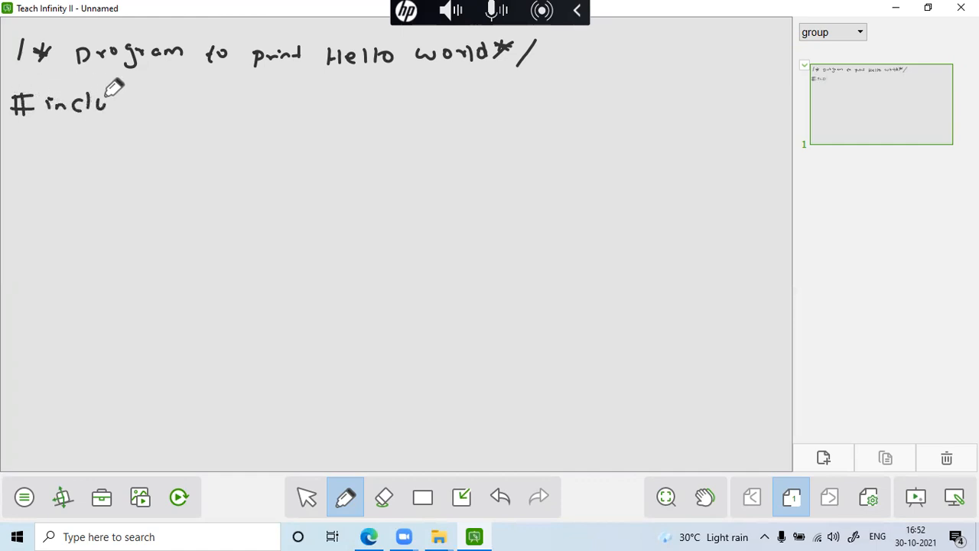
{"action": "left_click_drag", "start_coordinate": [99, 104], "coordinate": [150, 104]}
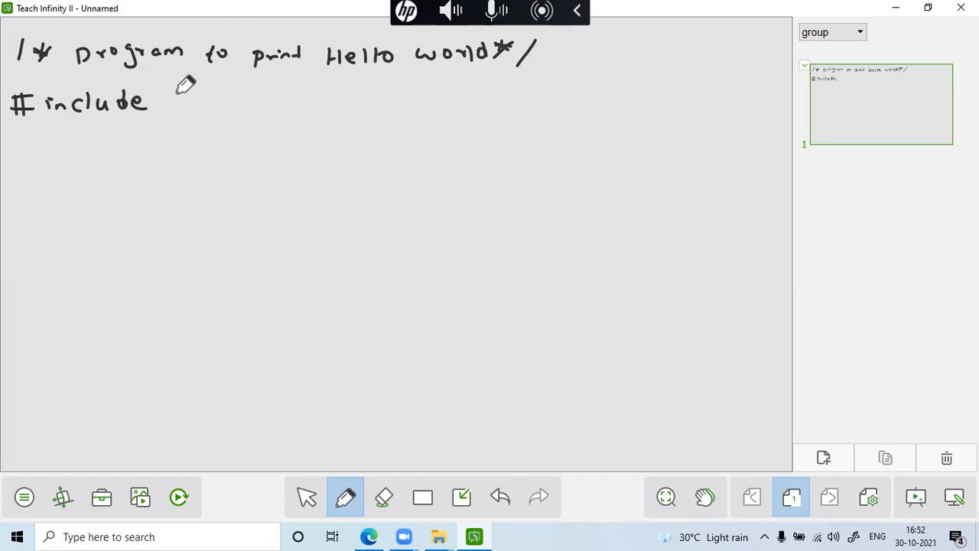
{"action": "left_click_drag", "start_coordinate": [156, 107], "coordinate": [222, 95]}
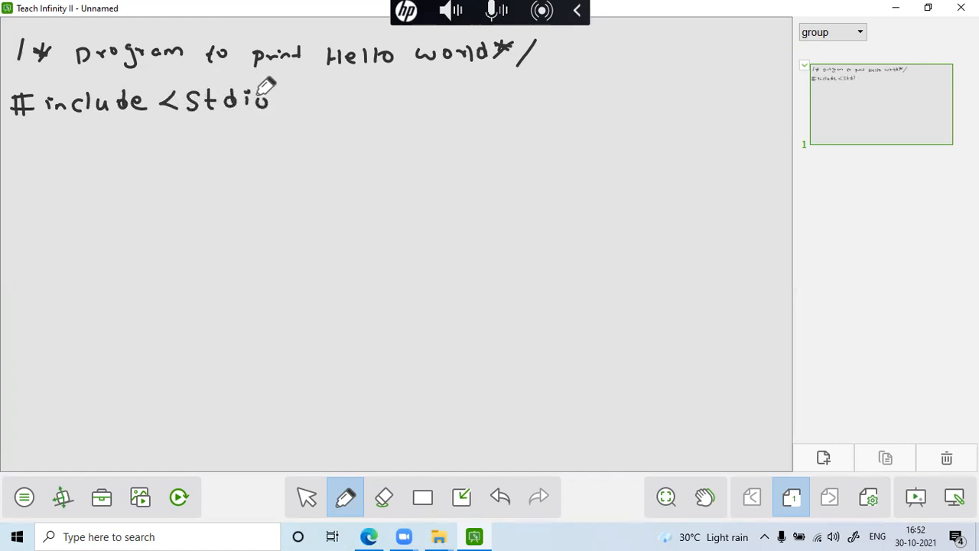
{"action": "left_click_drag", "start_coordinate": [276, 99], "coordinate": [334, 100]}
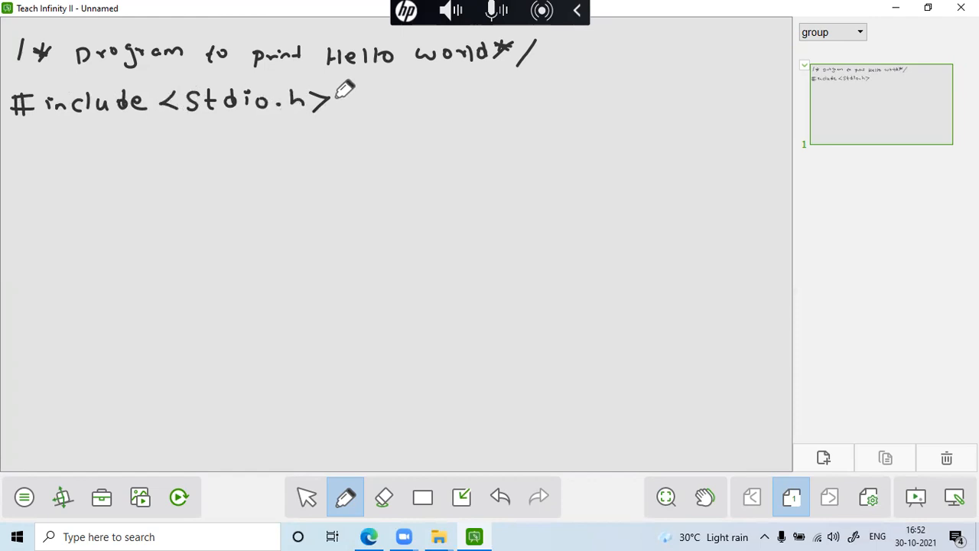
{"action": "mouse_move", "coordinate": [113, 156]}
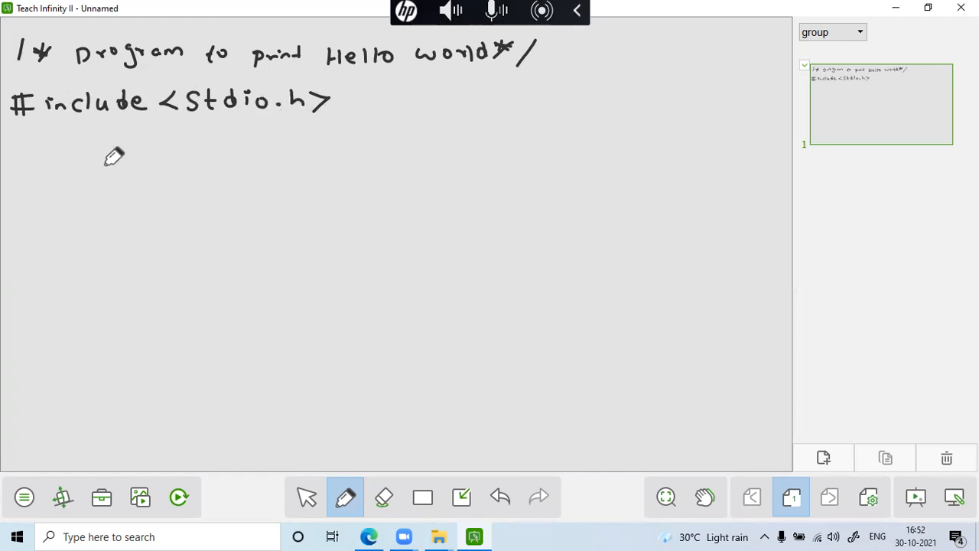
{"action": "mouse_move", "coordinate": [18, 120]}
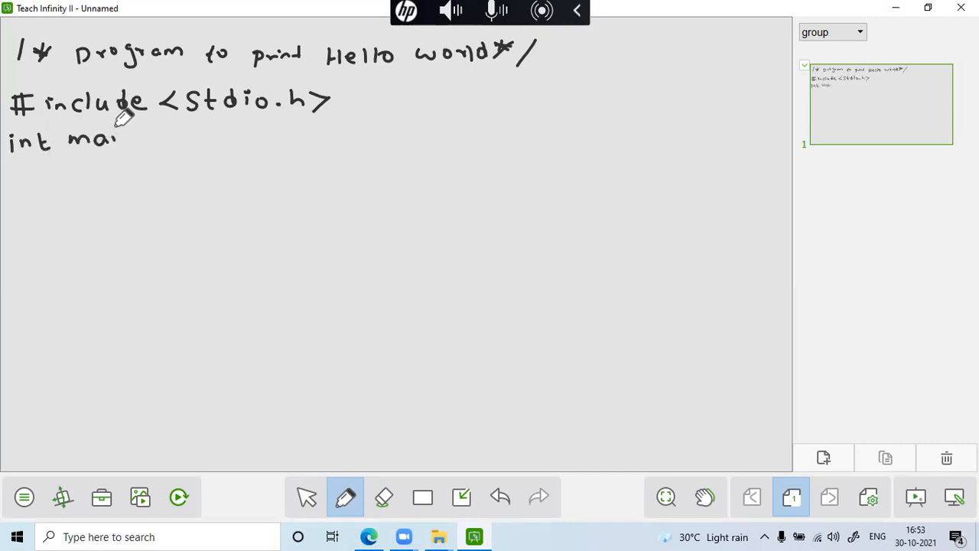
Write int main(), the opening brace and printf("Hello world"); on the following lines
{"action": "left_click_drag", "start_coordinate": [119, 141], "coordinate": [161, 141]}
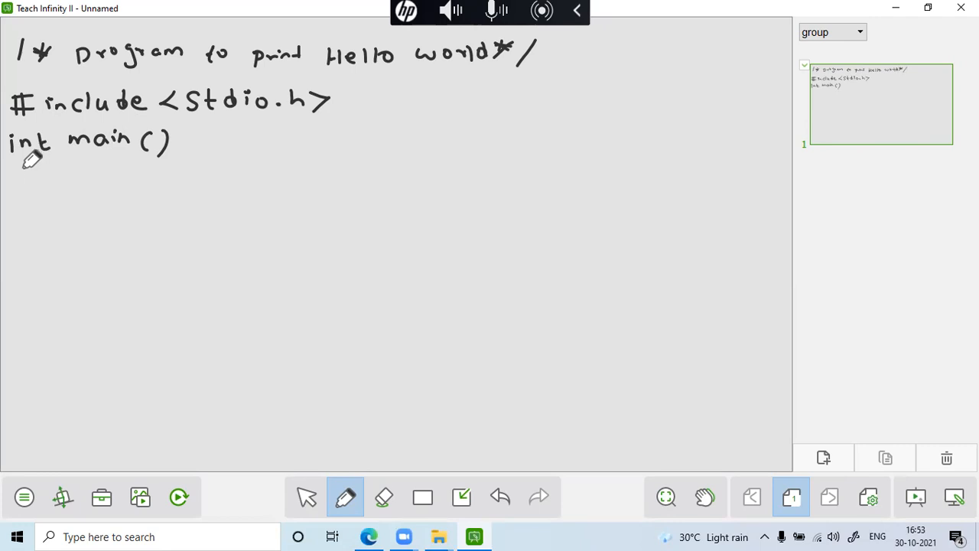
{"action": "left_click_drag", "start_coordinate": [15, 169], "coordinate": [18, 191]}
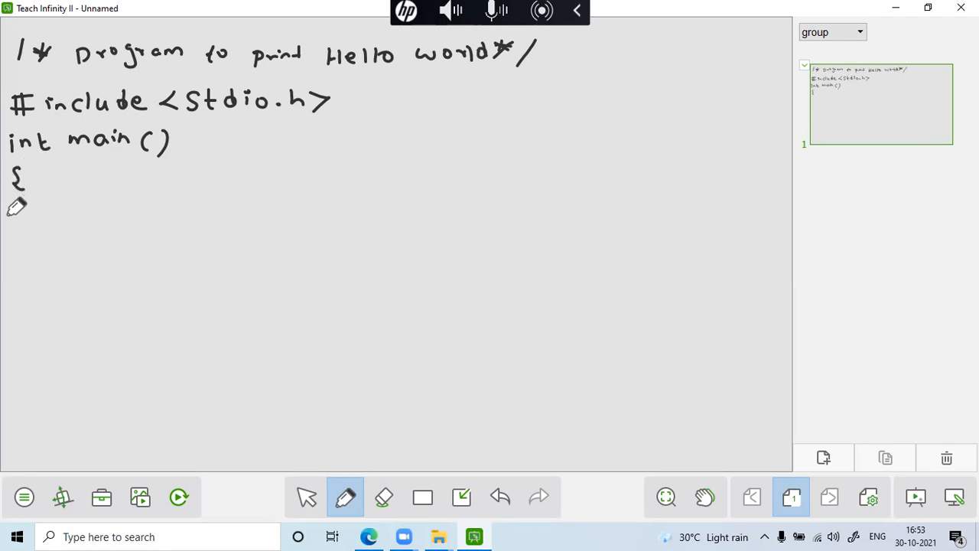
{"action": "left_click_drag", "start_coordinate": [7, 222], "coordinate": [69, 221]}
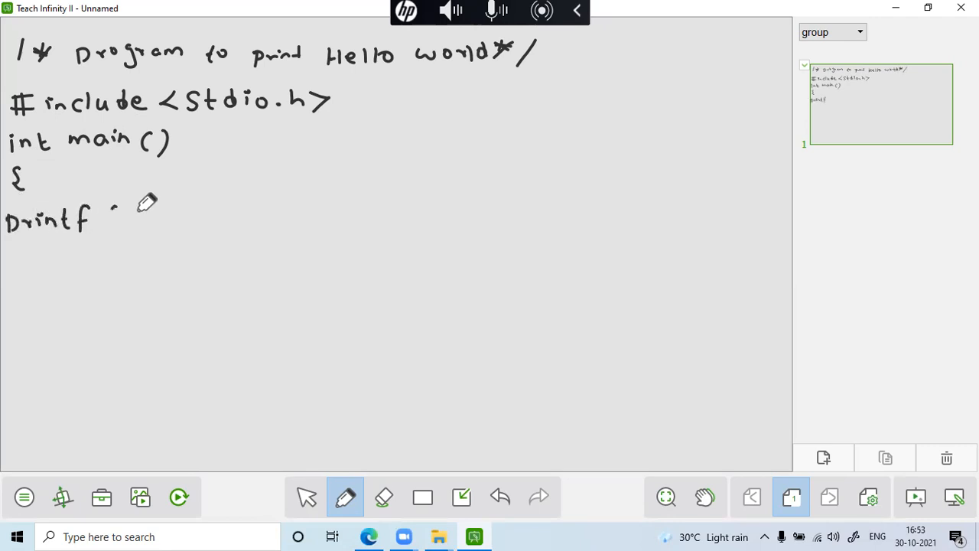
{"action": "left_click_drag", "start_coordinate": [115, 221], "coordinate": [126, 199]}
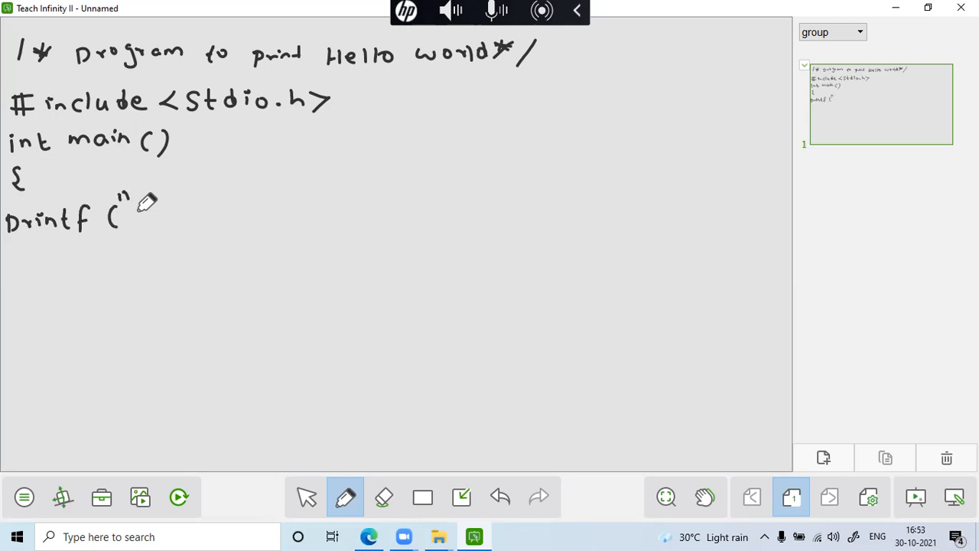
{"action": "left_click_drag", "start_coordinate": [137, 211], "coordinate": [202, 211]}
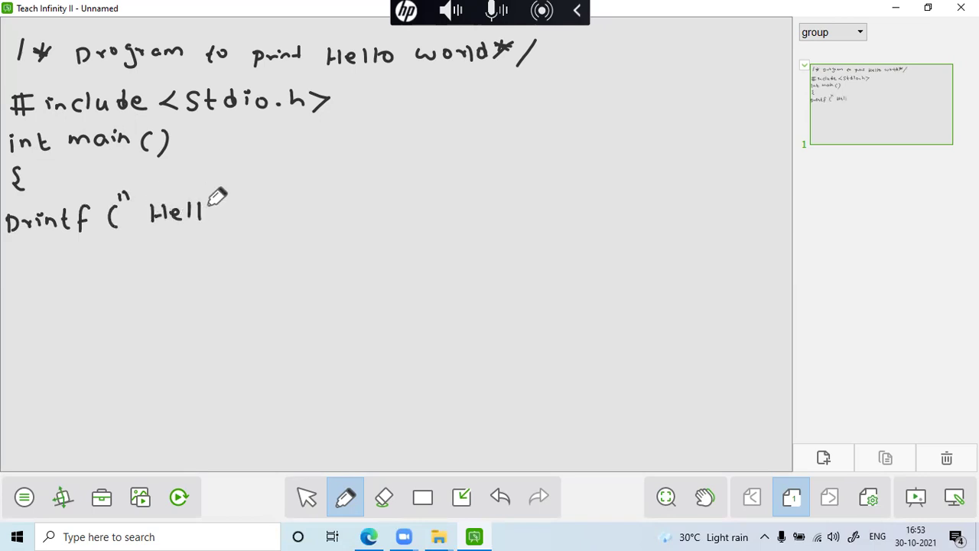
{"action": "left_click_drag", "start_coordinate": [230, 211], "coordinate": [287, 207]}
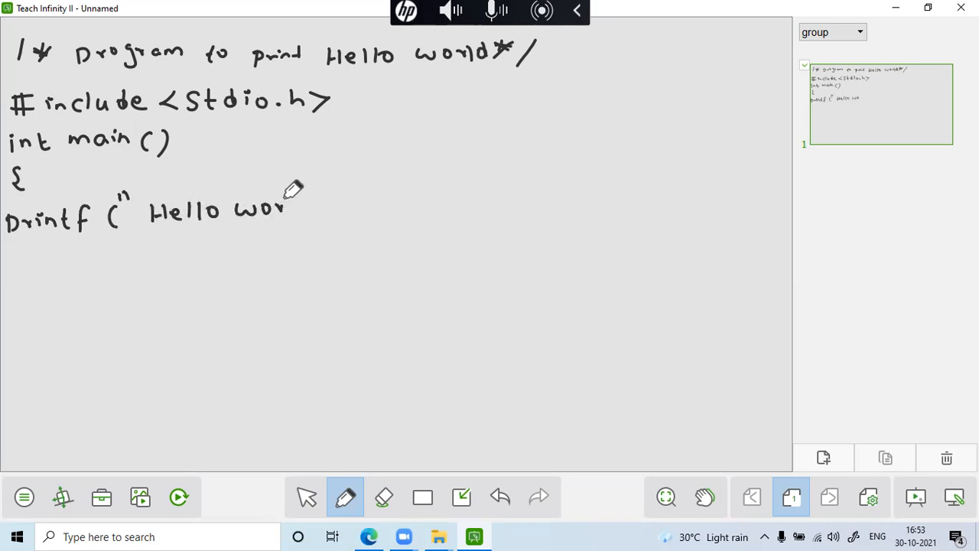
{"action": "left_click_drag", "start_coordinate": [288, 214], "coordinate": [360, 199]}
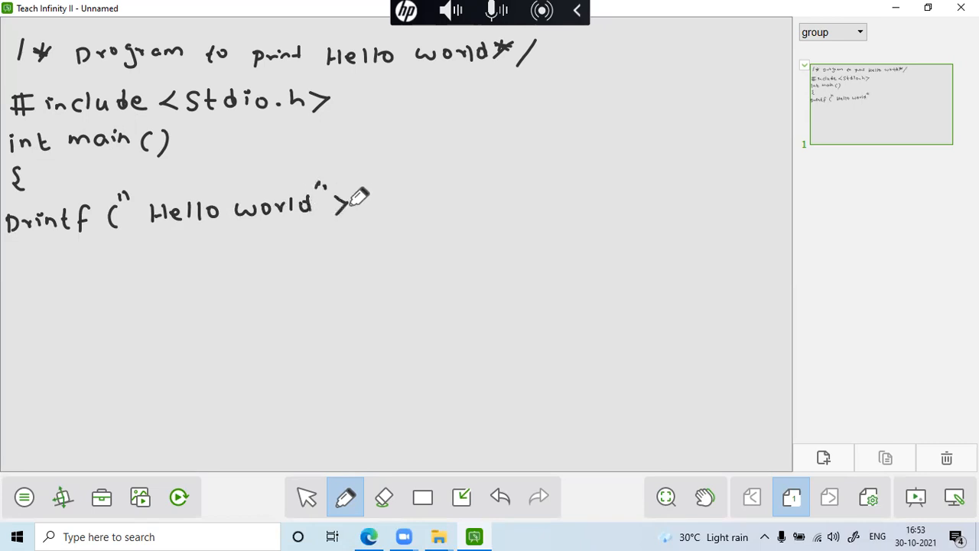
{"action": "left_click_drag", "start_coordinate": [336, 202], "coordinate": [344, 222]}
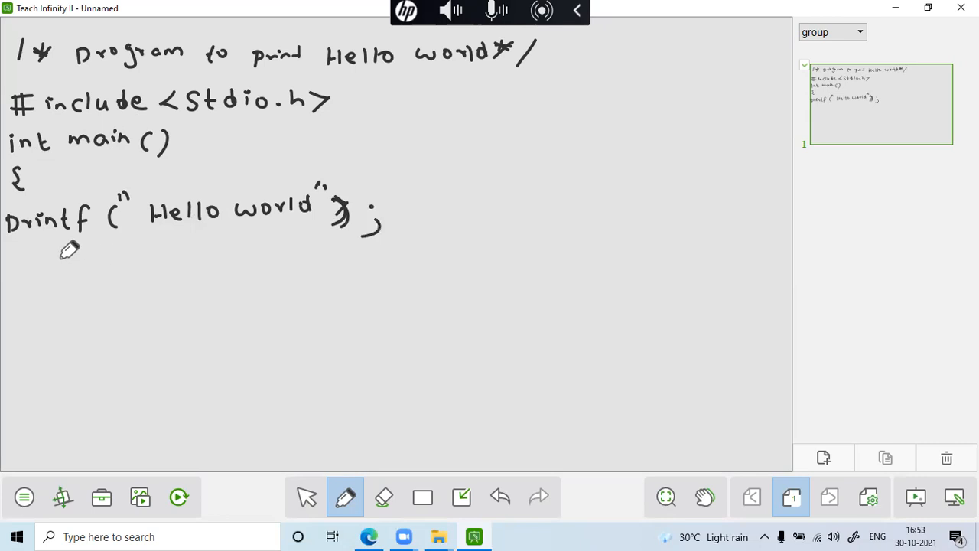
{"action": "mouse_move", "coordinate": [298, 184]}
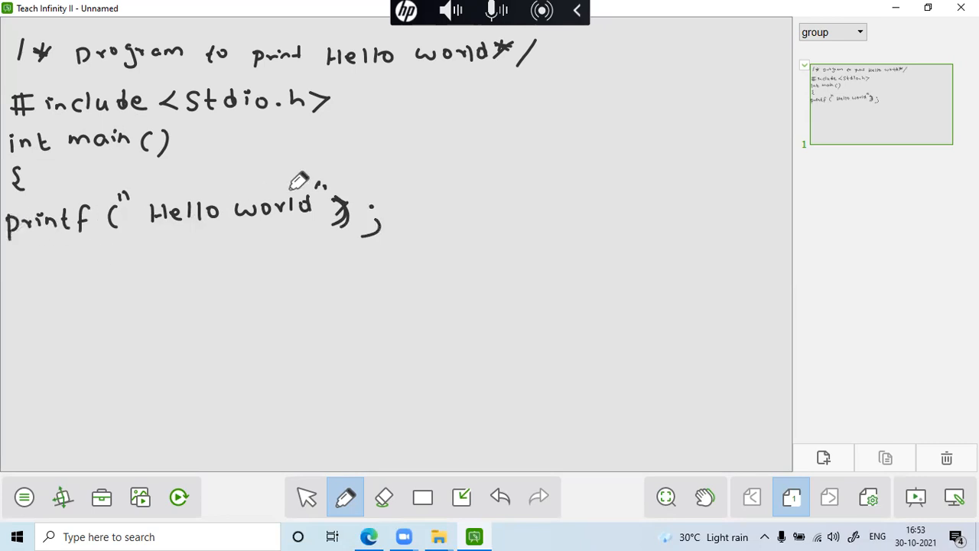
{"action": "mouse_move", "coordinate": [28, 257]}
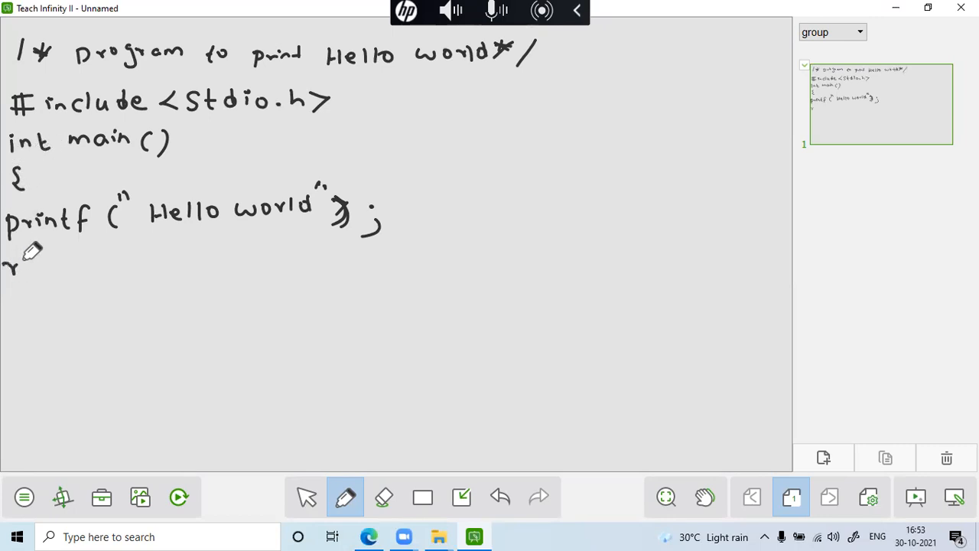
Write return 0; and the closing brace, then draw an arrow beside the opening brace
{"action": "left_click_drag", "start_coordinate": [8, 260], "coordinate": [110, 260]}
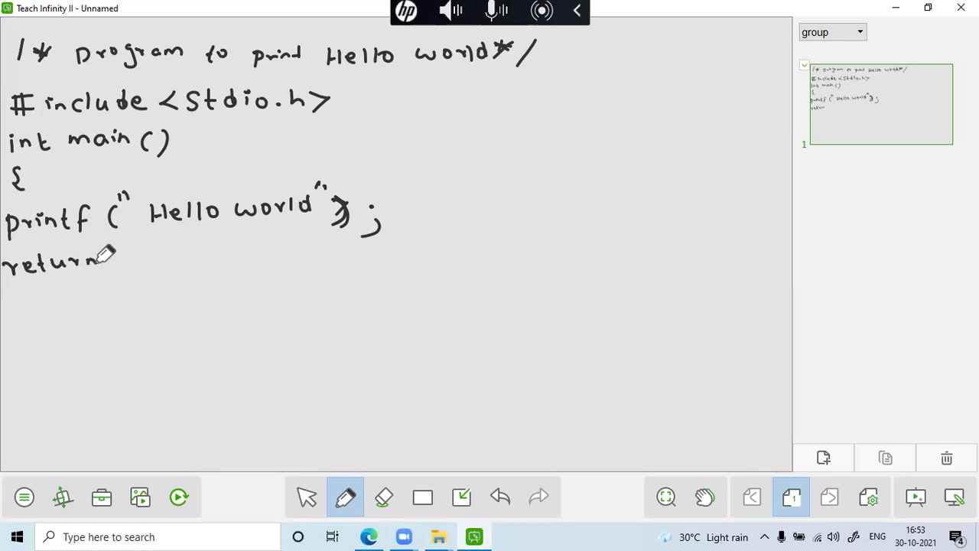
{"action": "left_click_drag", "start_coordinate": [114, 263], "coordinate": [150, 263]}
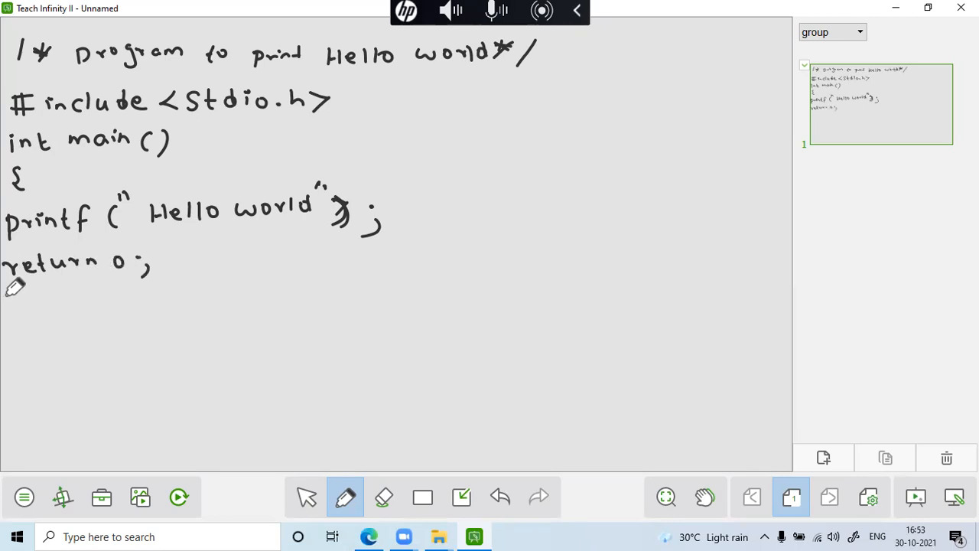
{"action": "left_click_drag", "start_coordinate": [12, 299], "coordinate": [28, 336]}
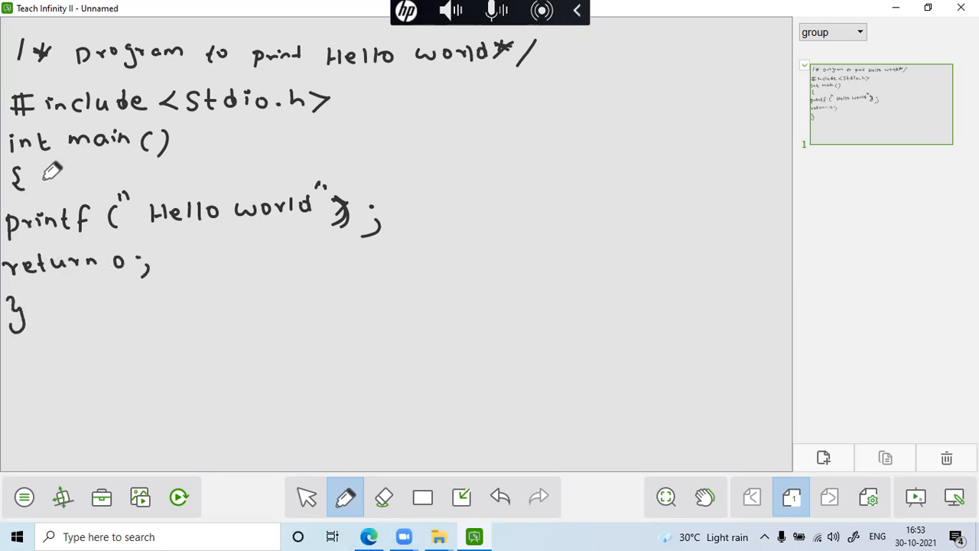
{"action": "left_click_drag", "start_coordinate": [46, 171], "coordinate": [238, 161]}
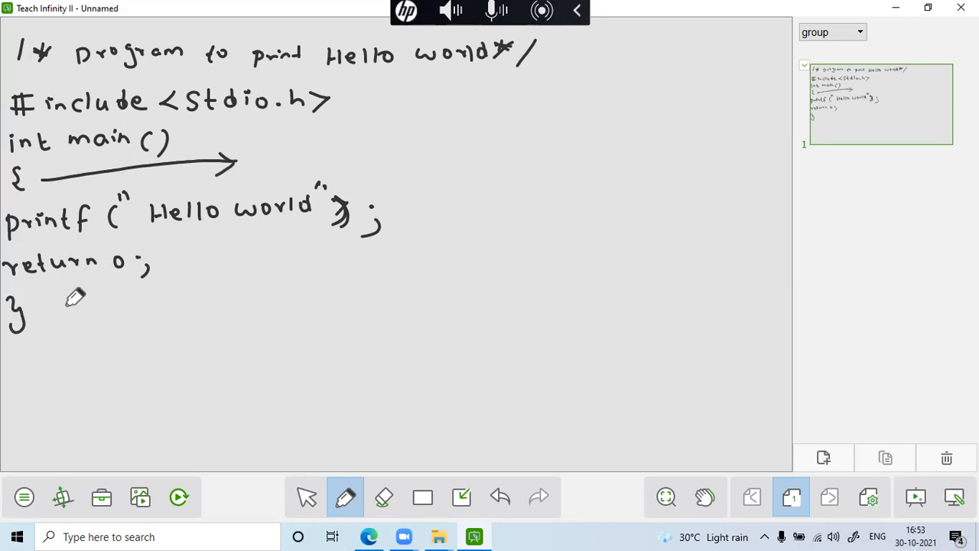
Draw an arrow after the closing brace and write the output Hello world under the o/p: label
{"action": "left_click_drag", "start_coordinate": [43, 315], "coordinate": [165, 321]}
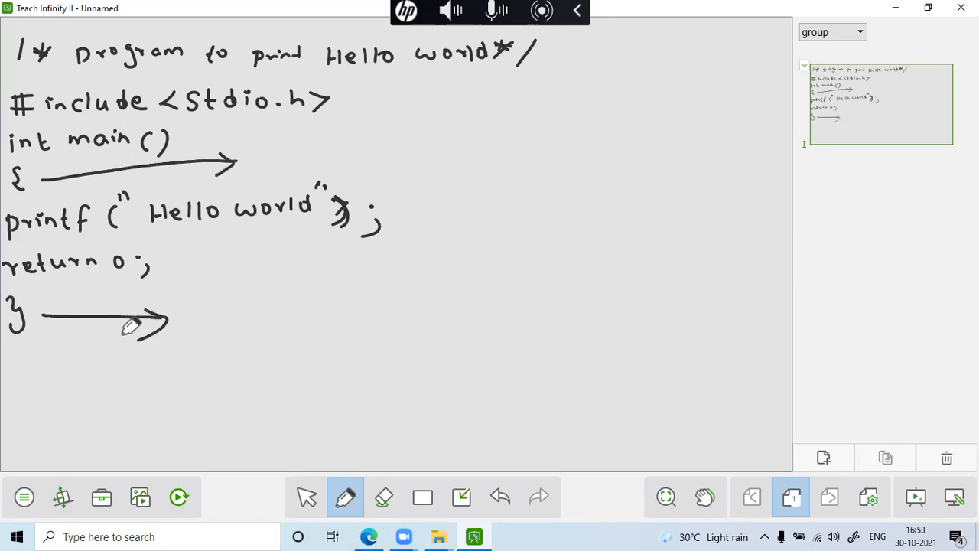
{"action": "mouse_move", "coordinate": [150, 282]}
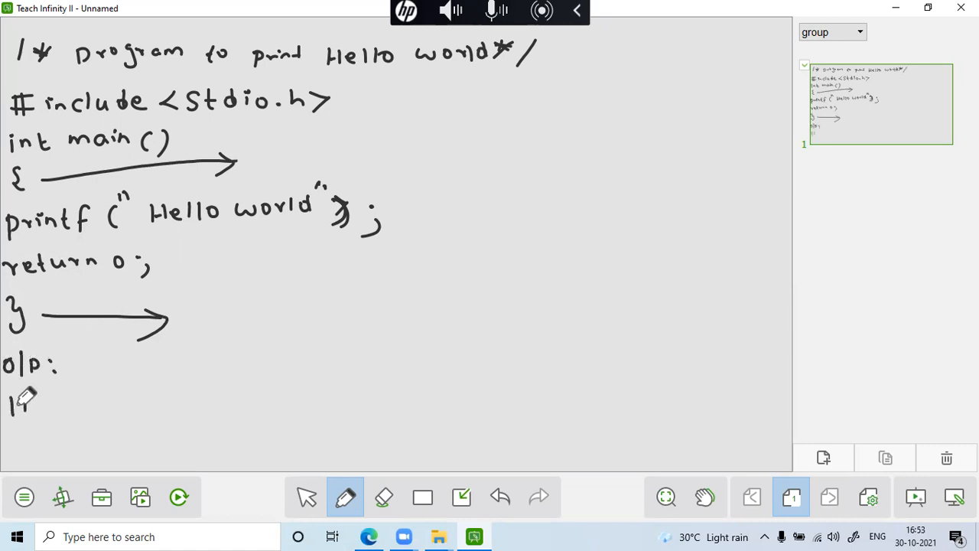
{"action": "left_click_drag", "start_coordinate": [12, 406], "coordinate": [122, 405]}
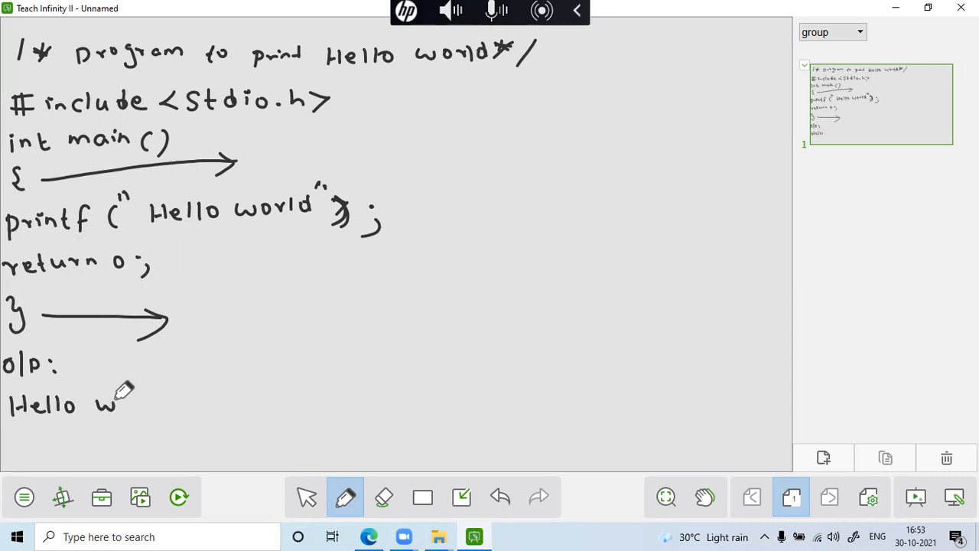
{"action": "left_click_drag", "start_coordinate": [107, 400], "coordinate": [176, 401]}
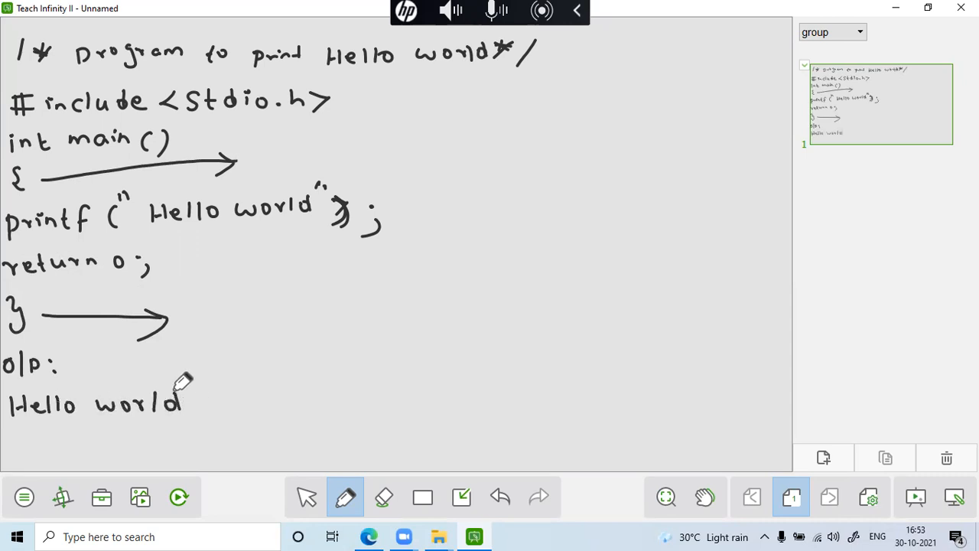
{"action": "mouse_move", "coordinate": [135, 212]}
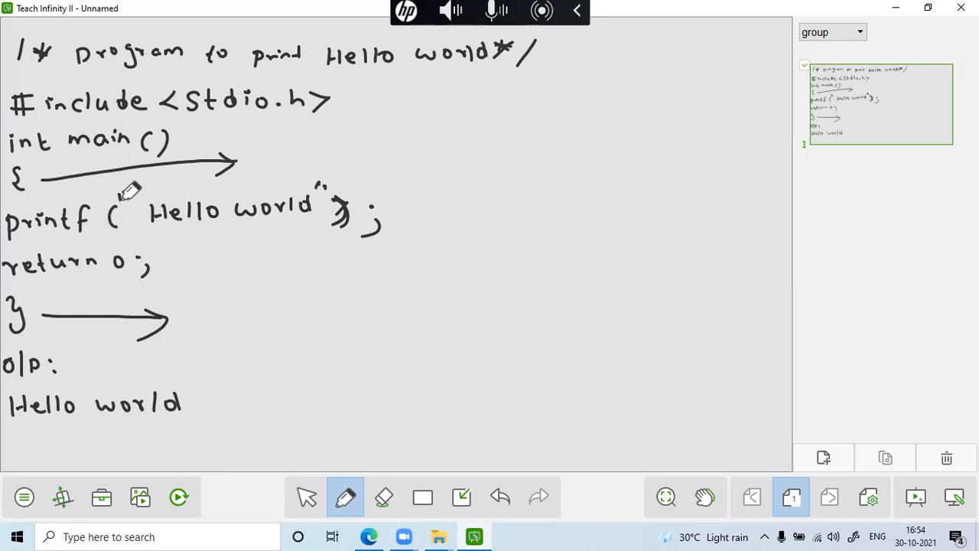
Underline Hello world with its quotes circled, then write # include to the right to start a second program
{"action": "left_click_drag", "start_coordinate": [115, 206], "coordinate": [140, 196]}
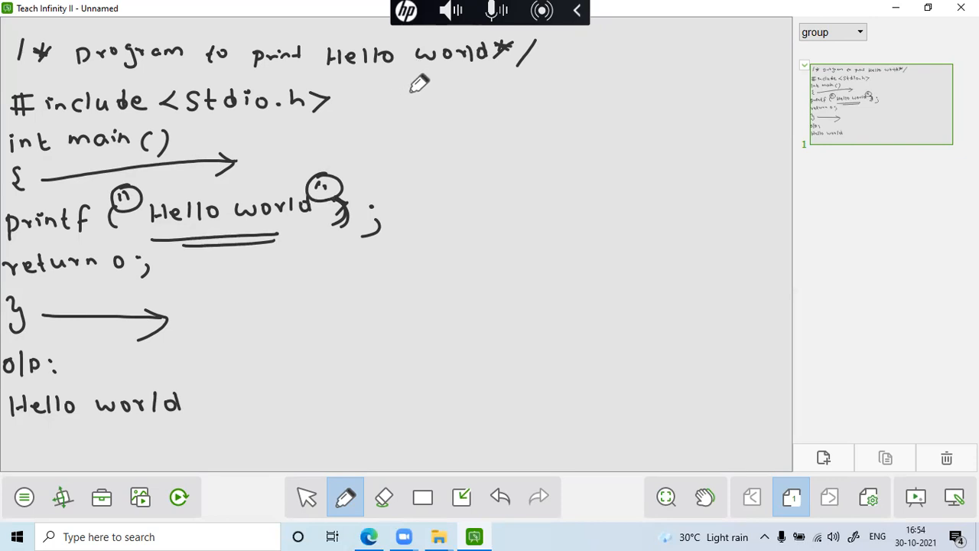
{"action": "left_click_drag", "start_coordinate": [410, 92], "coordinate": [436, 110]}
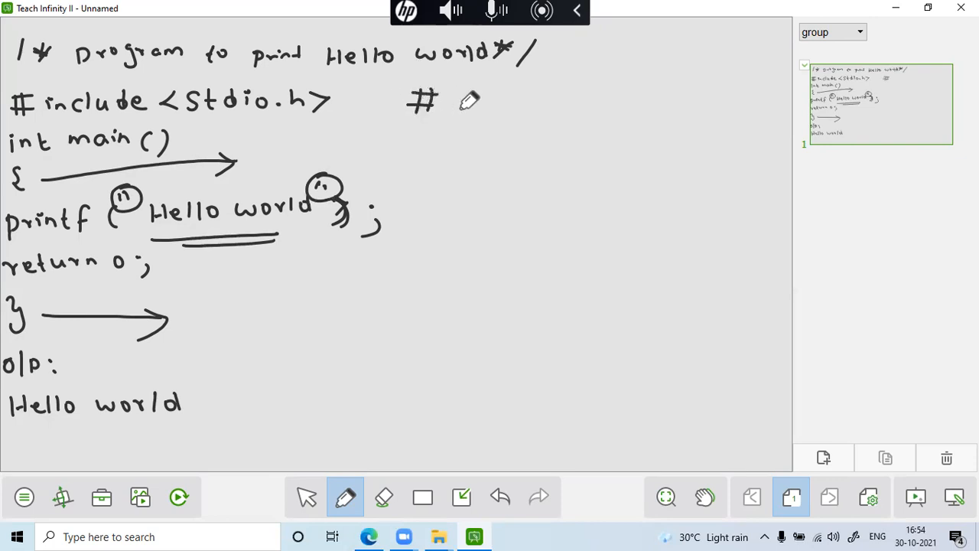
{"action": "left_click_drag", "start_coordinate": [451, 99], "coordinate": [508, 99]}
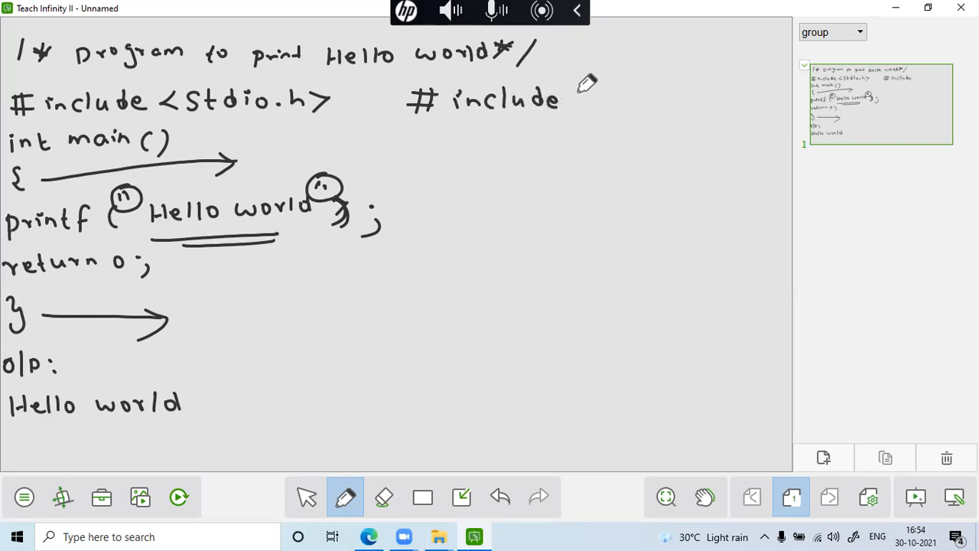
Finish the second #include <stdio.h> line and dismiss the connect-to-equipment warning
{"action": "left_click_drag", "start_coordinate": [573, 99], "coordinate": [650, 95]}
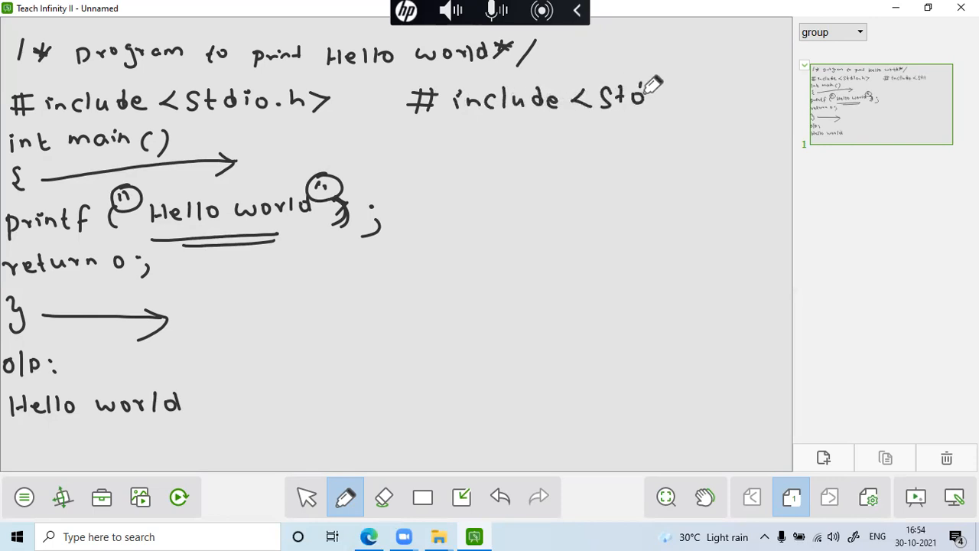
{"action": "left_click_drag", "start_coordinate": [646, 100], "coordinate": [704, 99]}
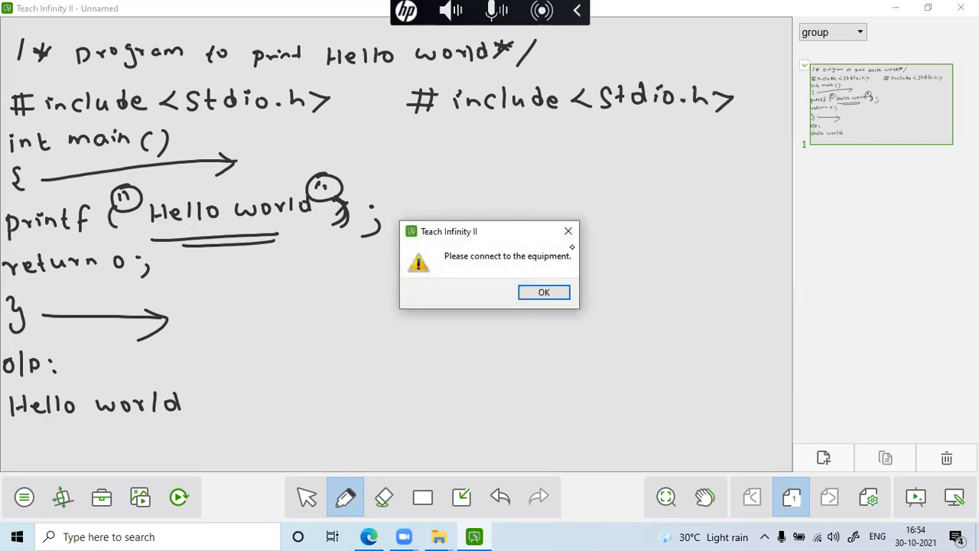
{"action": "left_click", "coordinate": [545, 291]}
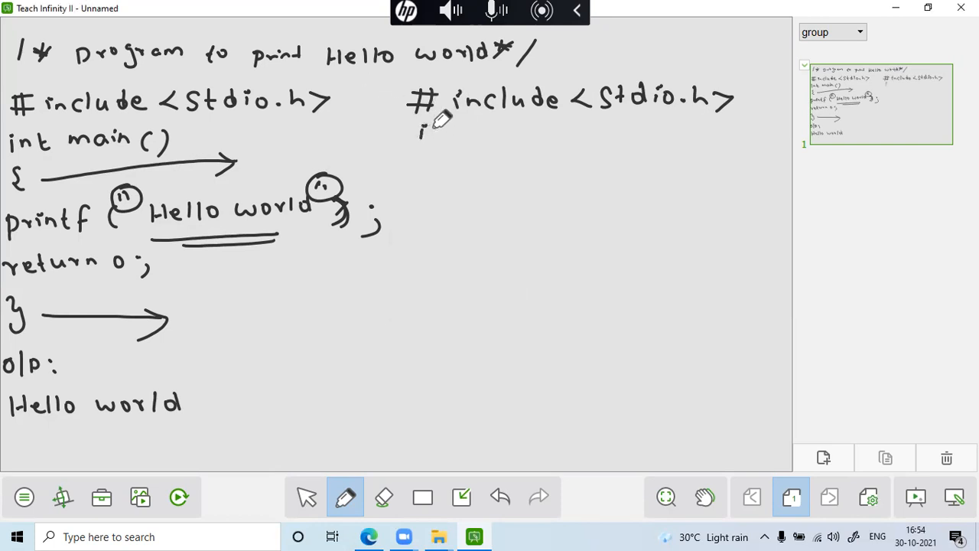
Write int main() and an opening brace under the right-hand #include line
{"action": "left_click_drag", "start_coordinate": [421, 135], "coordinate": [520, 135]}
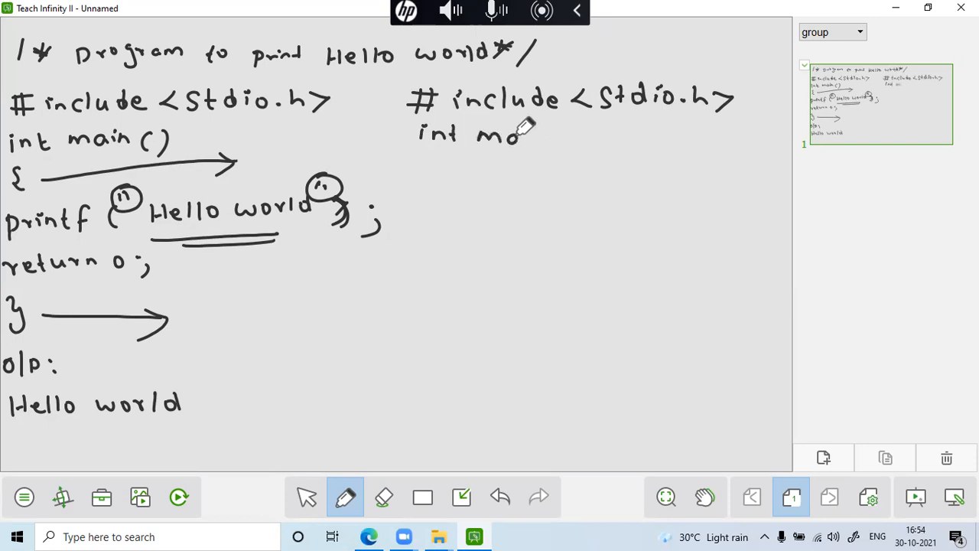
{"action": "left_click_drag", "start_coordinate": [520, 135], "coordinate": [581, 141]}
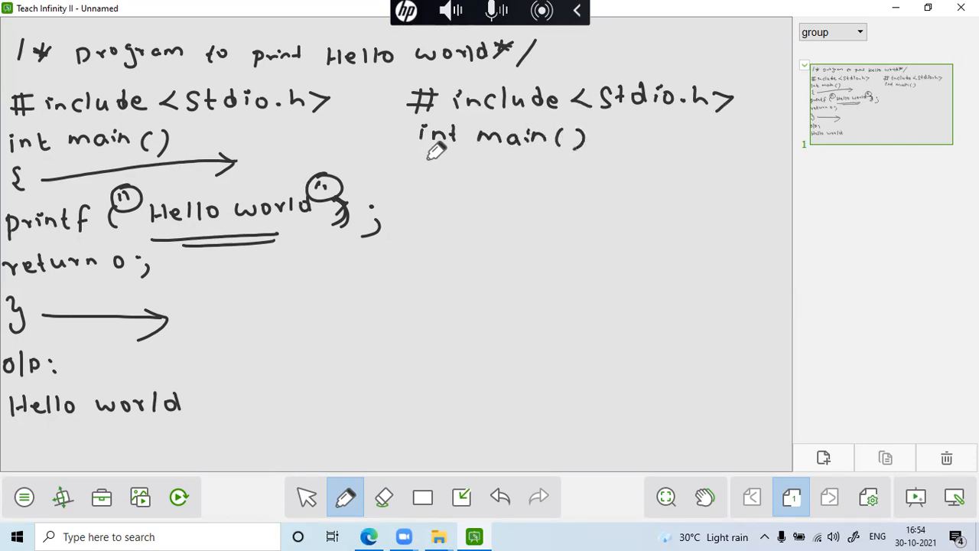
{"action": "left_click_drag", "start_coordinate": [428, 161], "coordinate": [441, 180]}
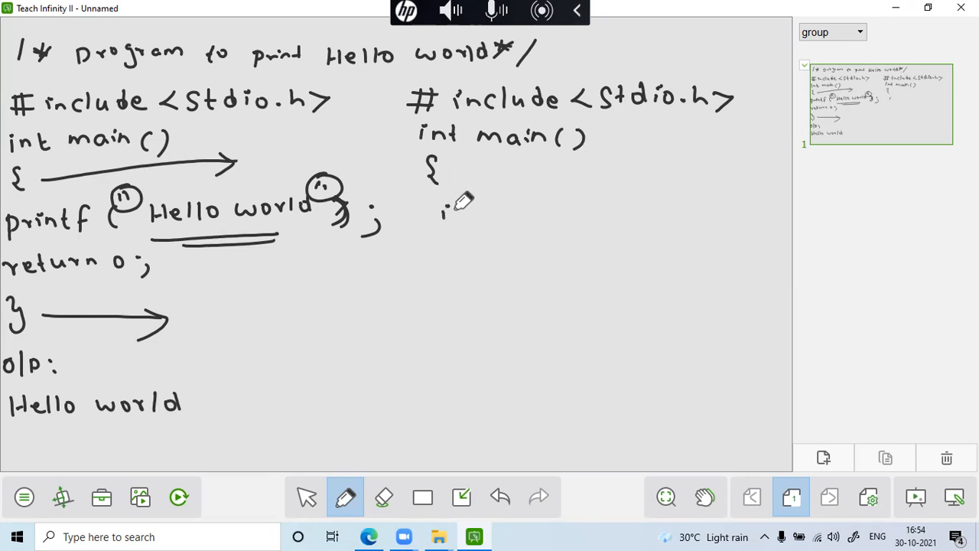
Handwrite the declaration int a=5, b=6; inside the new main body
{"action": "left_click_drag", "start_coordinate": [441, 207], "coordinate": [490, 222]}
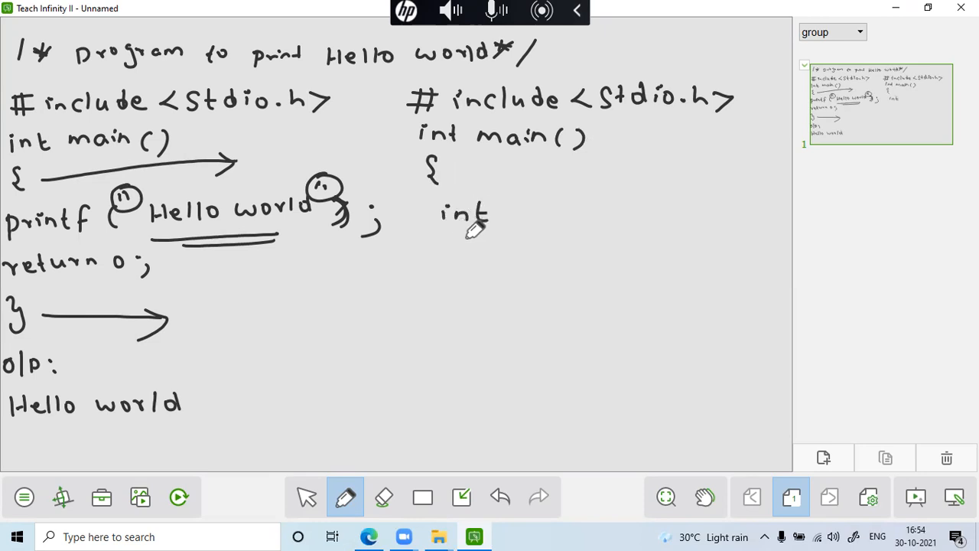
{"action": "left_click_drag", "start_coordinate": [490, 221], "coordinate": [539, 206]}
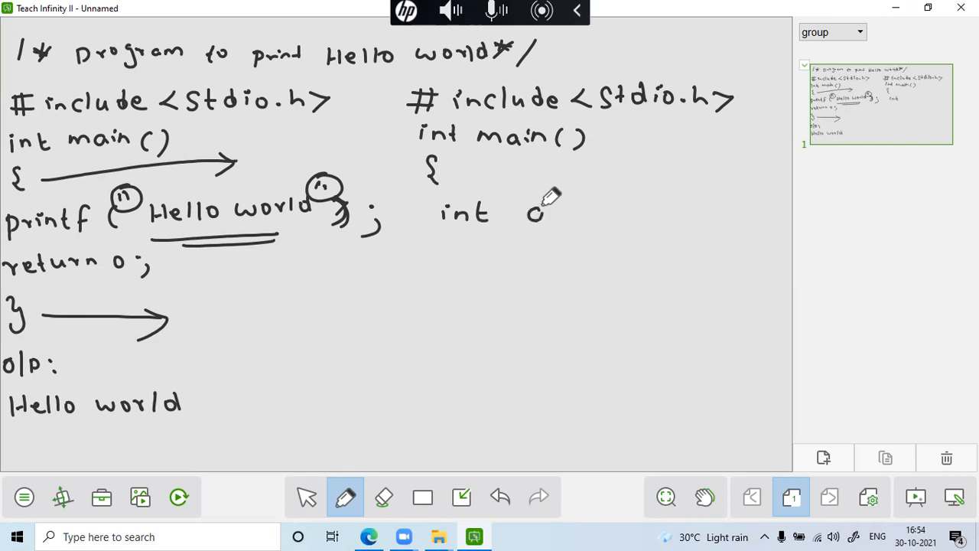
{"action": "left_click_drag", "start_coordinate": [528, 215], "coordinate": [596, 207]}
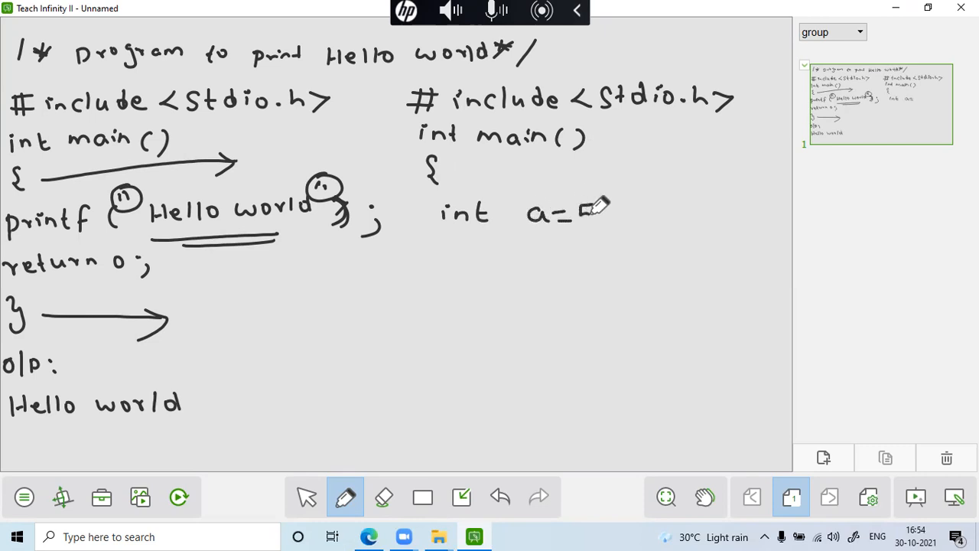
{"action": "left_click_drag", "start_coordinate": [581, 212], "coordinate": [666, 213]}
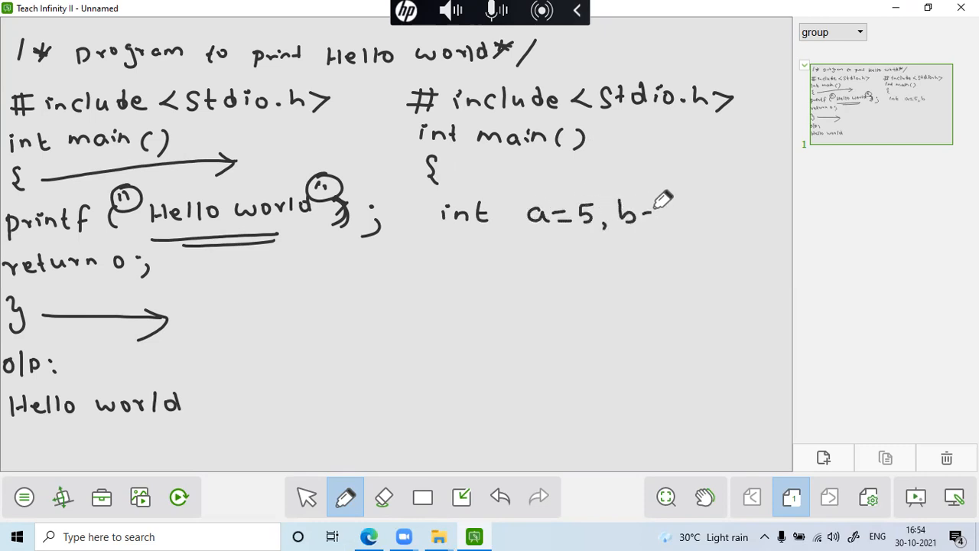
{"action": "left_click_drag", "start_coordinate": [658, 207], "coordinate": [688, 222]}
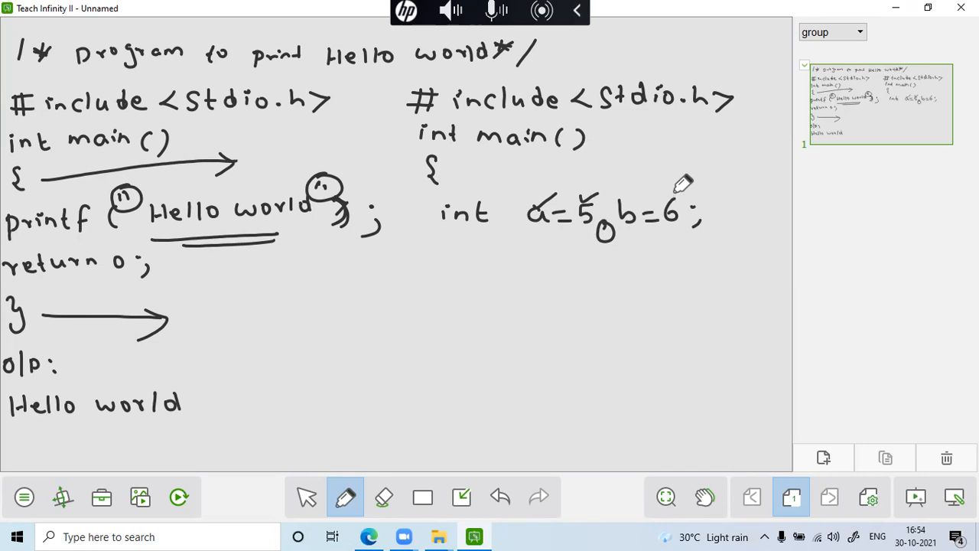
{"action": "mouse_move", "coordinate": [481, 244]}
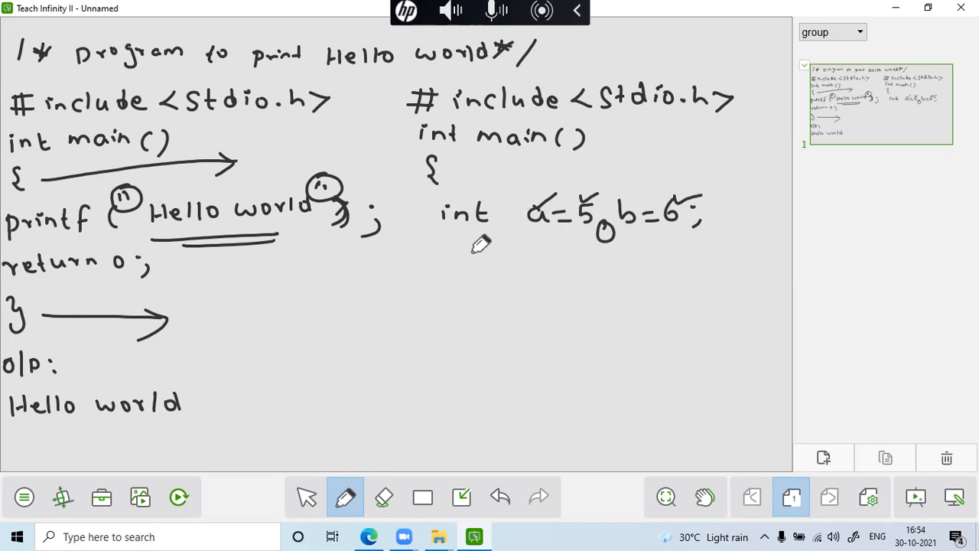
Handwrite printf("%d", a+b); on a new line of the right-hand program
{"action": "left_click_drag", "start_coordinate": [428, 276], "coordinate": [459, 260]}
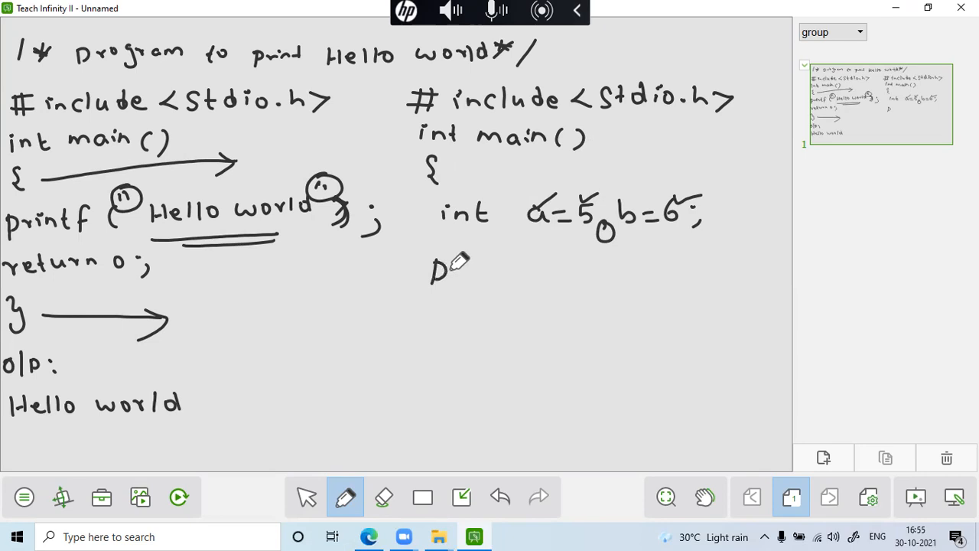
{"action": "left_click_drag", "start_coordinate": [432, 273], "coordinate": [502, 275]}
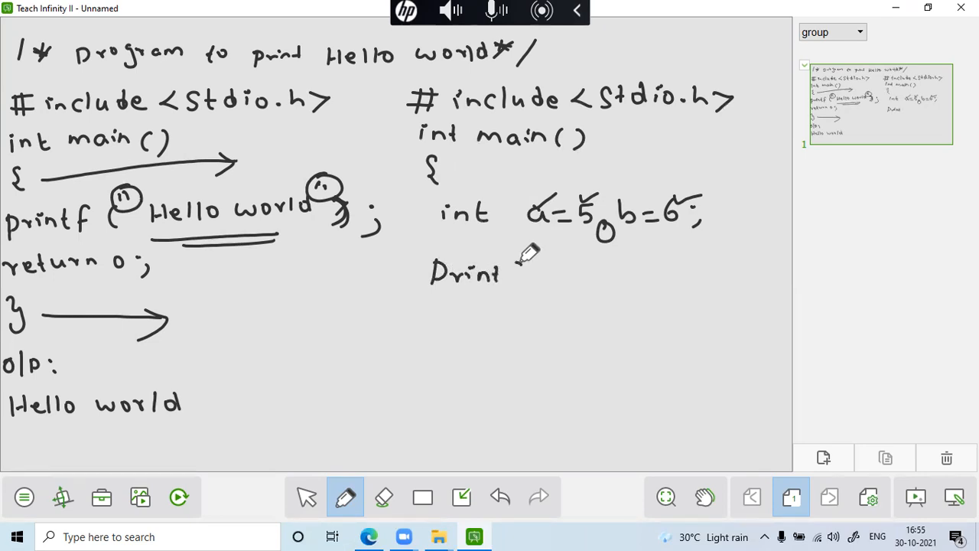
{"action": "left_click_drag", "start_coordinate": [504, 283], "coordinate": [551, 268]}
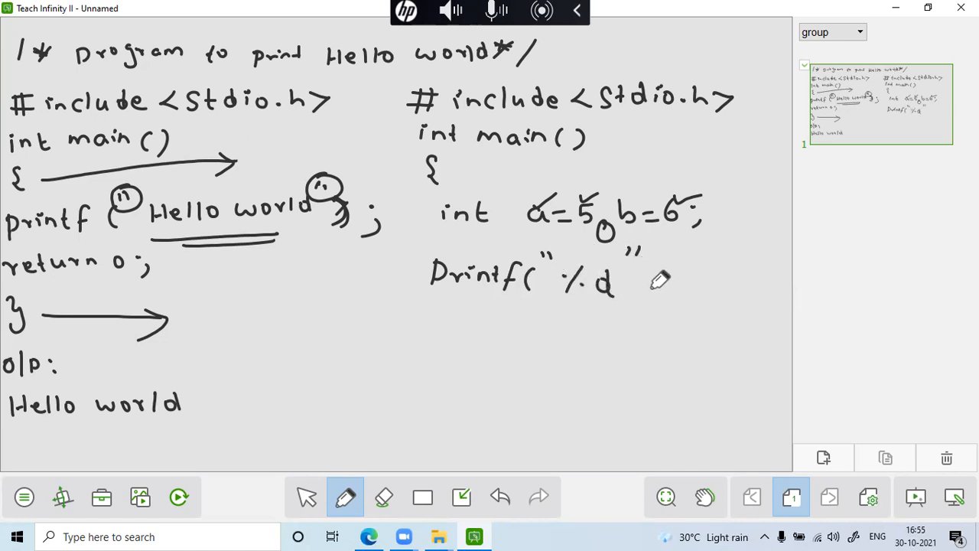
{"action": "left_click_drag", "start_coordinate": [646, 288], "coordinate": [655, 302]}
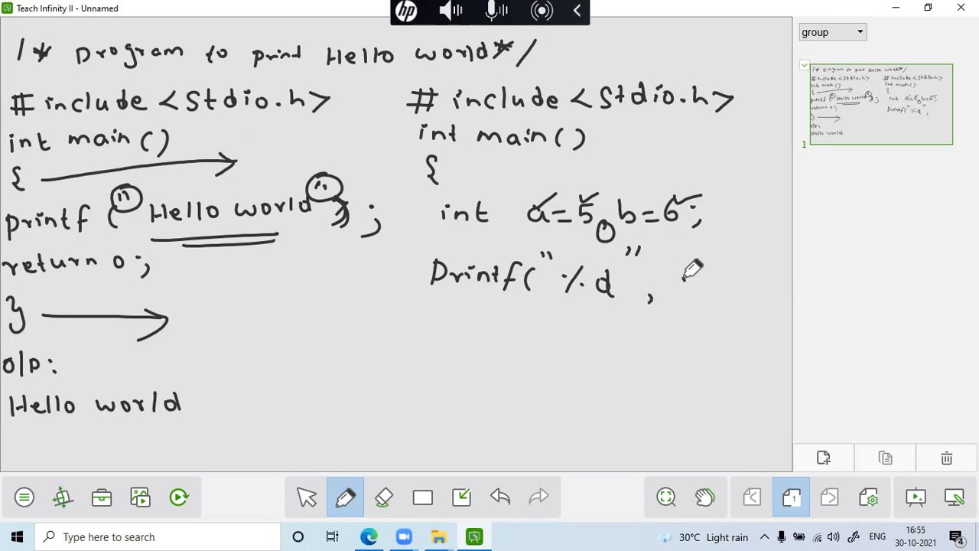
{"action": "left_click_drag", "start_coordinate": [670, 287], "coordinate": [726, 288]}
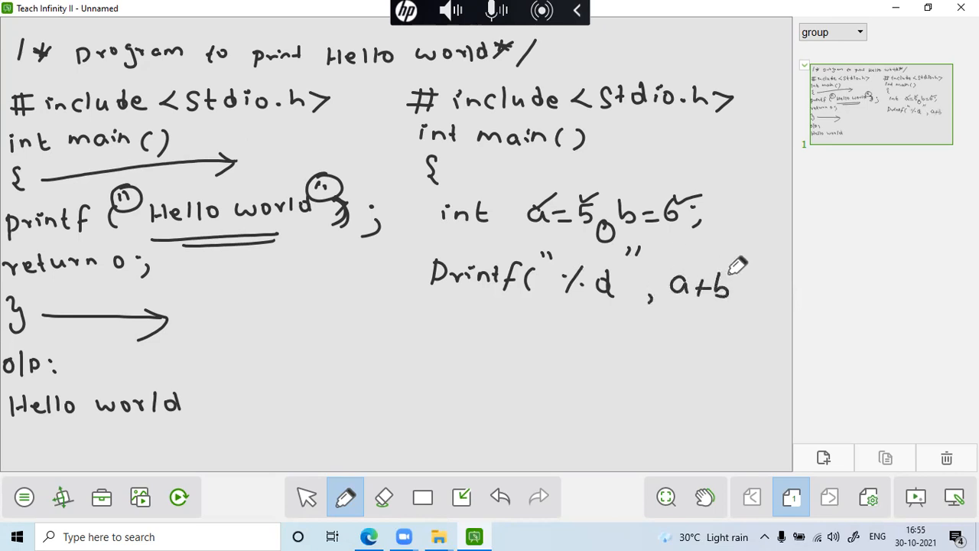
{"action": "left_click_drag", "start_coordinate": [734, 276], "coordinate": [757, 306]}
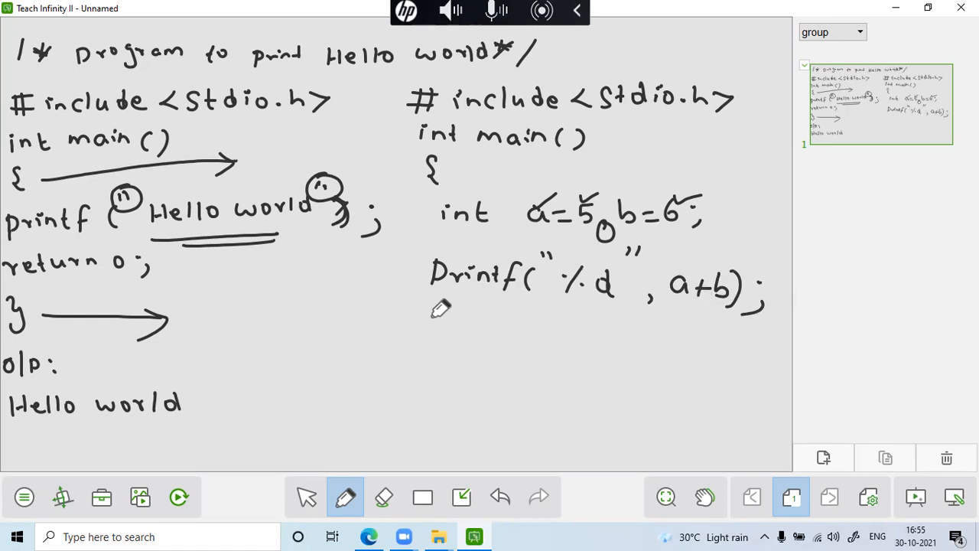
Write return 0; and the closing brace under the printf line
{"action": "left_click_drag", "start_coordinate": [441, 306], "coordinate": [428, 324]}
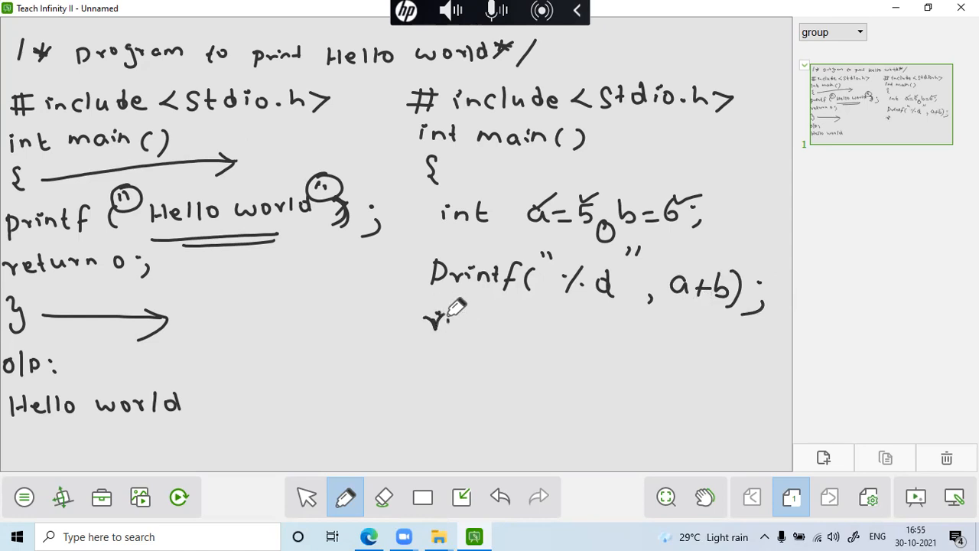
{"action": "left_click_drag", "start_coordinate": [429, 316], "coordinate": [544, 321]}
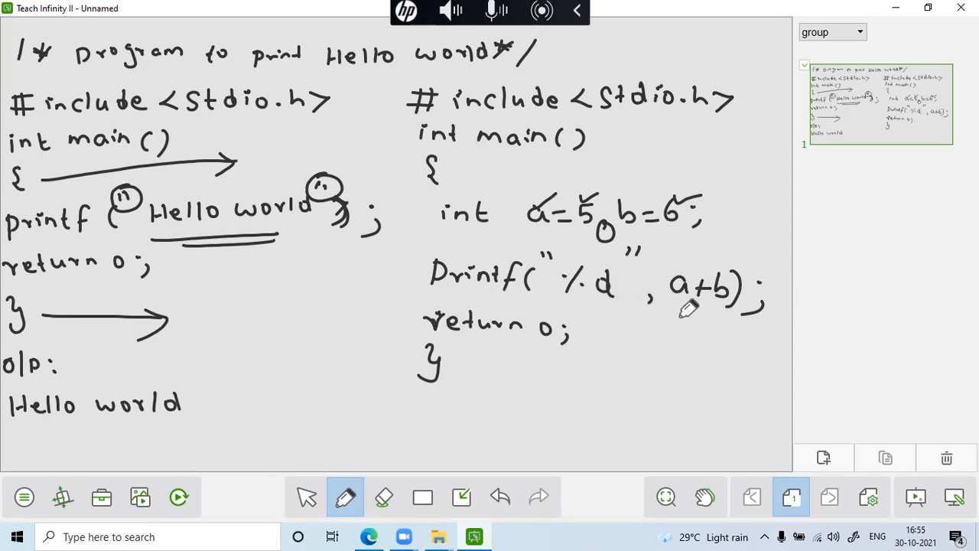
{"action": "mouse_move", "coordinate": [512, 305]}
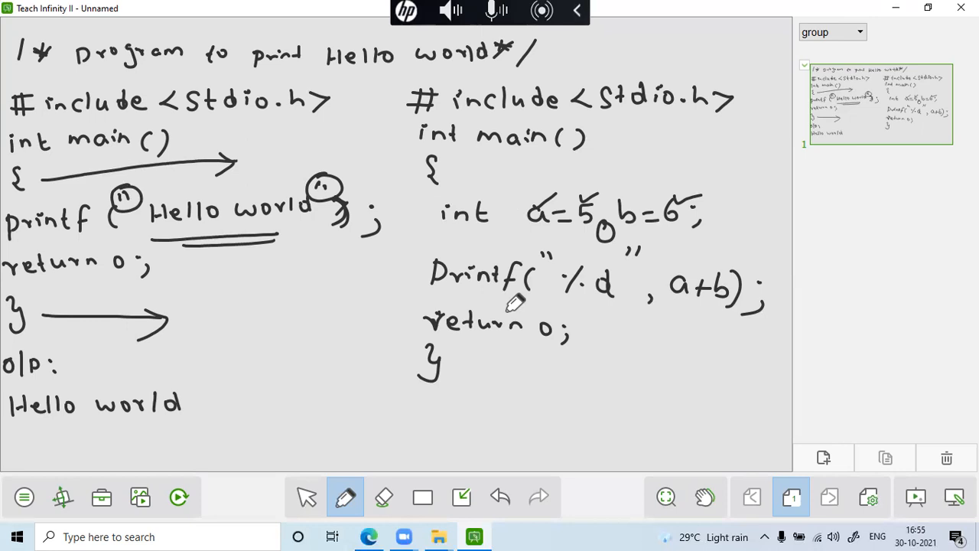
{"action": "mouse_move", "coordinate": [375, 306]}
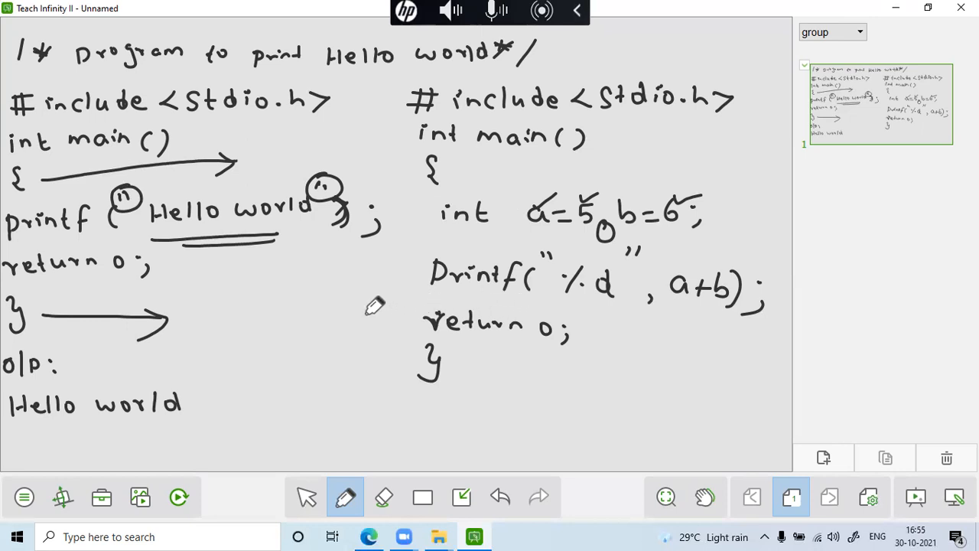
Draw an arrow pointing to int main() in the right-hand program
{"action": "left_click_drag", "start_coordinate": [355, 149], "coordinate": [401, 135]}
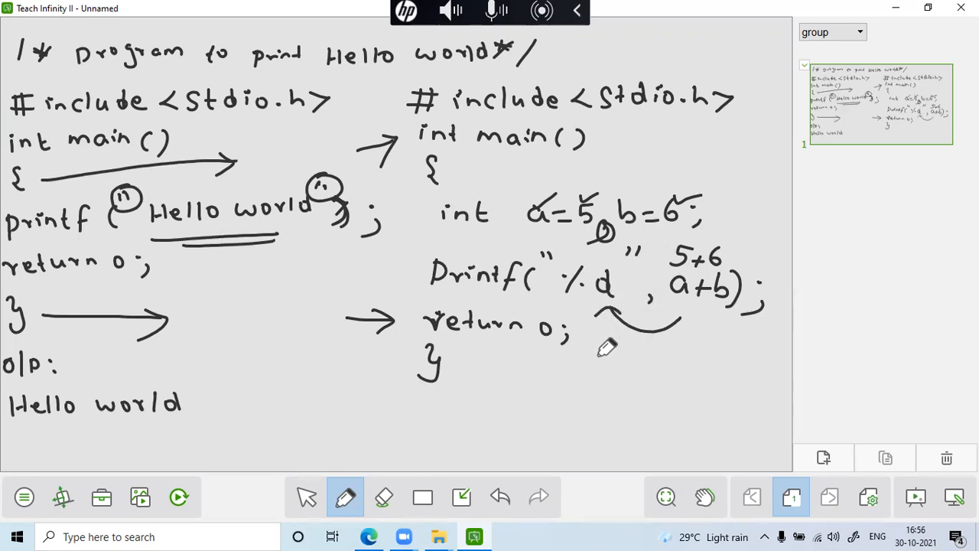
{"action": "mouse_move", "coordinate": [632, 374]}
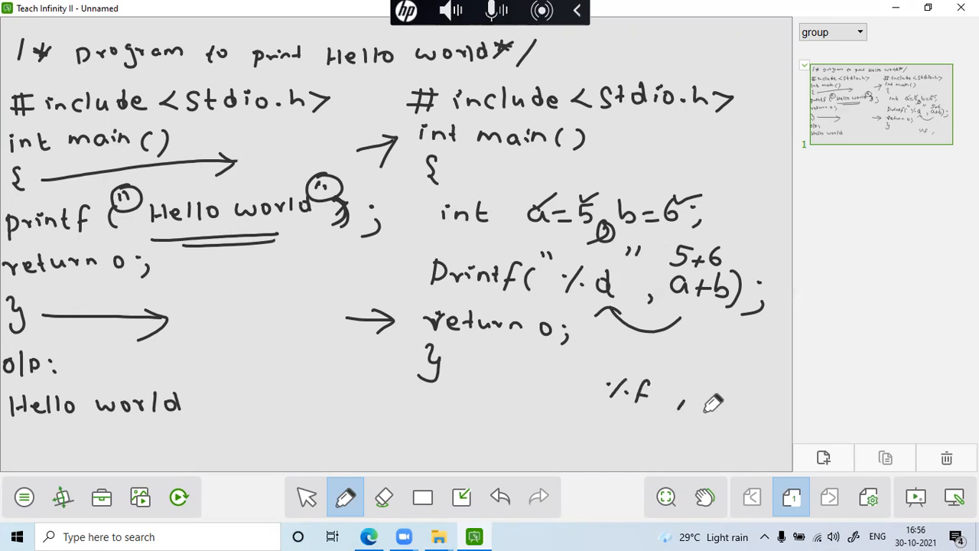
Write the sum and 5.0 under %f and circle the %f format
{"action": "left_click_drag", "start_coordinate": [692, 401], "coordinate": [753, 416]}
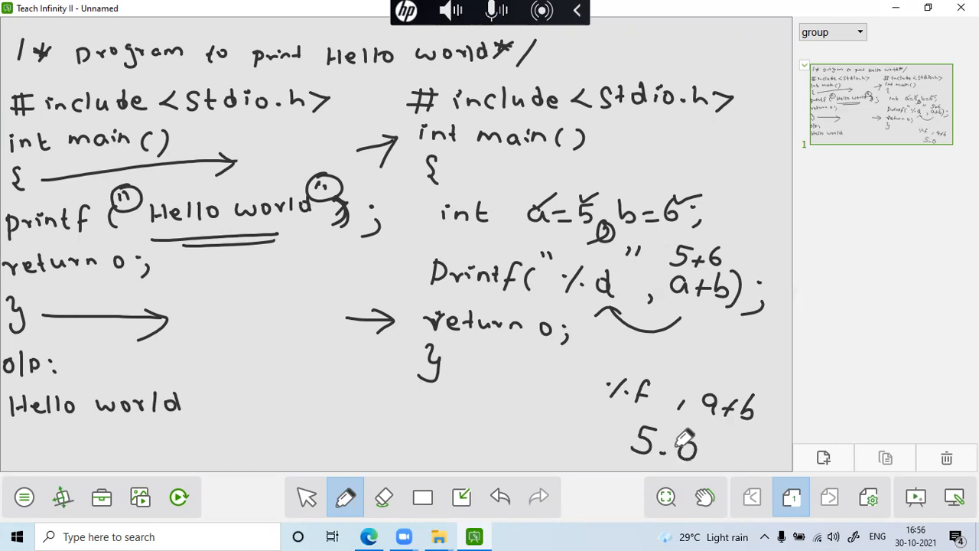
{"action": "left_click_drag", "start_coordinate": [685, 441], "coordinate": [666, 451]}
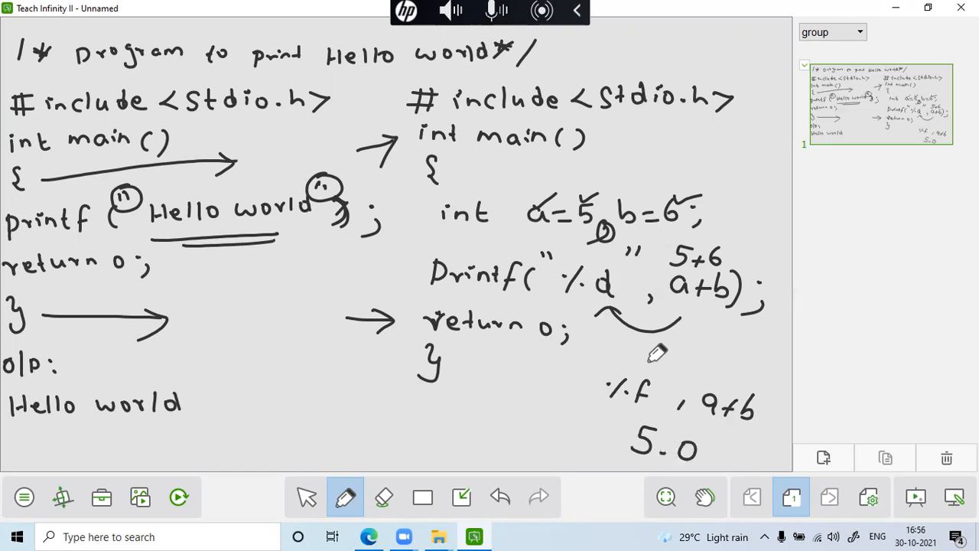
{"action": "left_click_drag", "start_coordinate": [604, 360], "coordinate": [657, 428]}
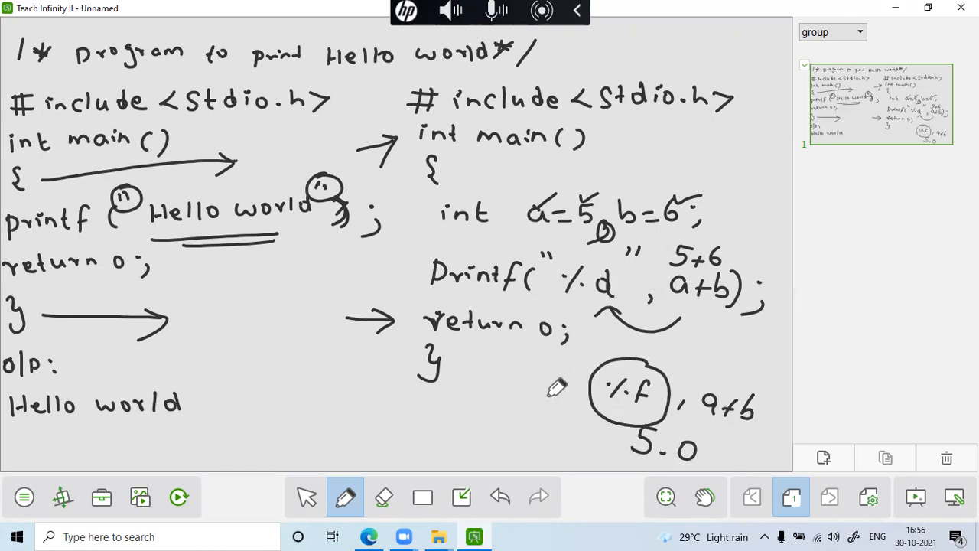
Write int → float below the circled %f
{"action": "left_click_drag", "start_coordinate": [416, 436], "coordinate": [456, 436]}
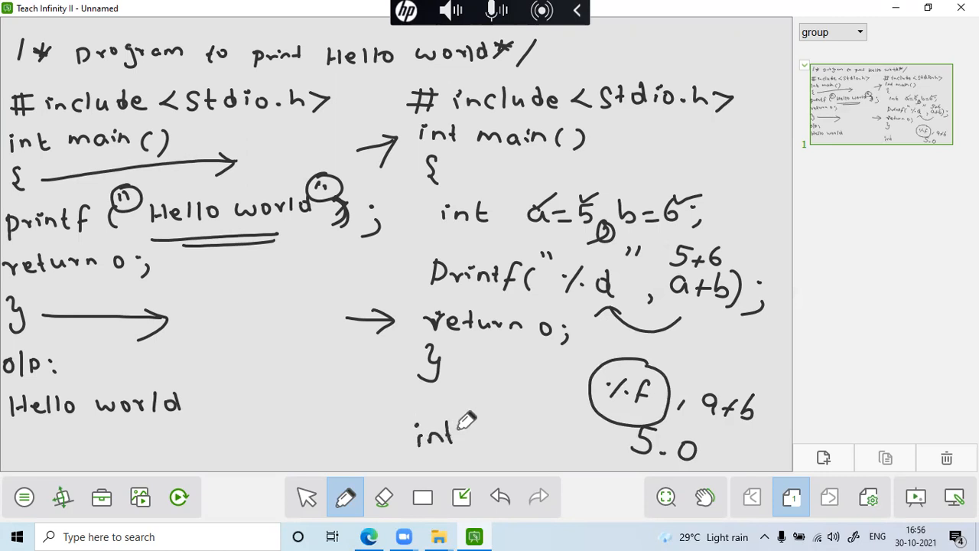
{"action": "left_click_drag", "start_coordinate": [474, 416], "coordinate": [535, 416]}
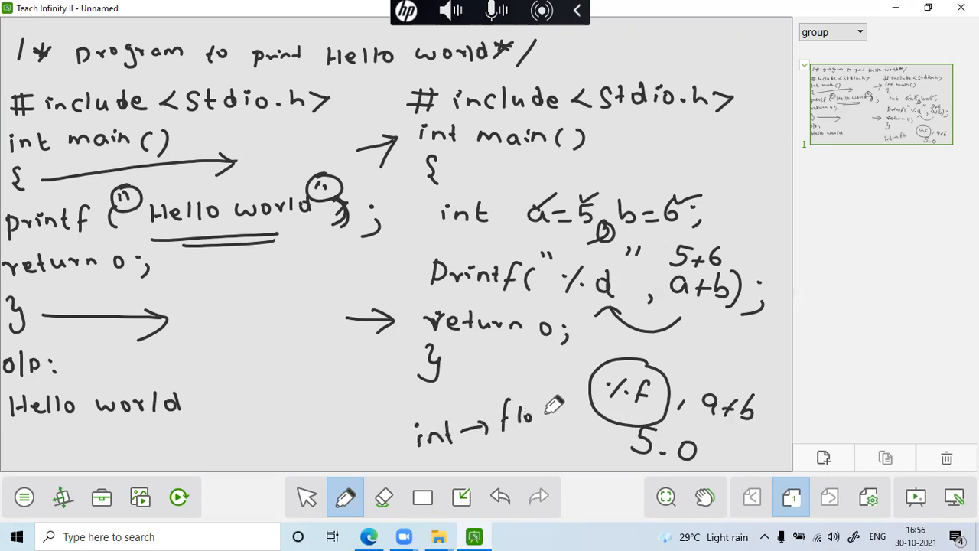
{"action": "left_click_drag", "start_coordinate": [527, 416], "coordinate": [554, 416]}
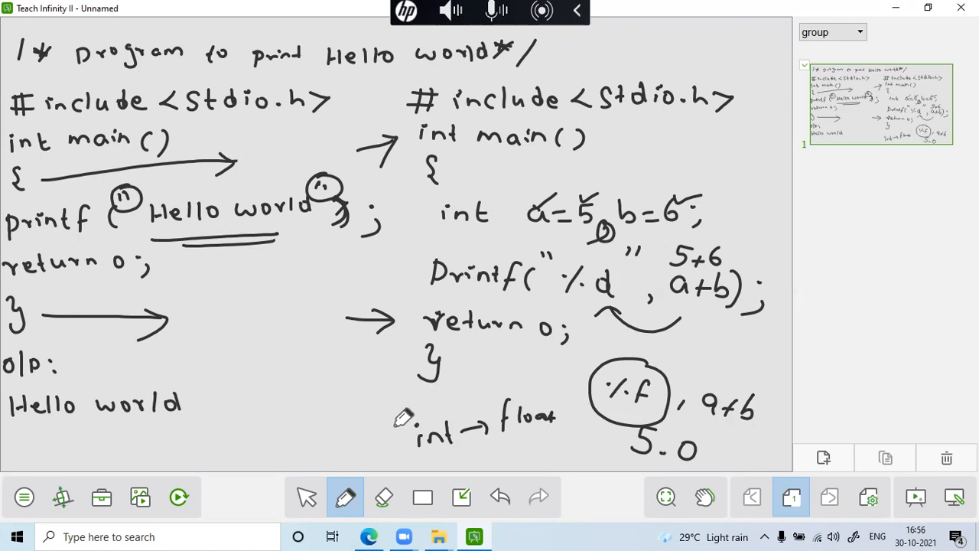
{"action": "mouse_move", "coordinate": [474, 401]}
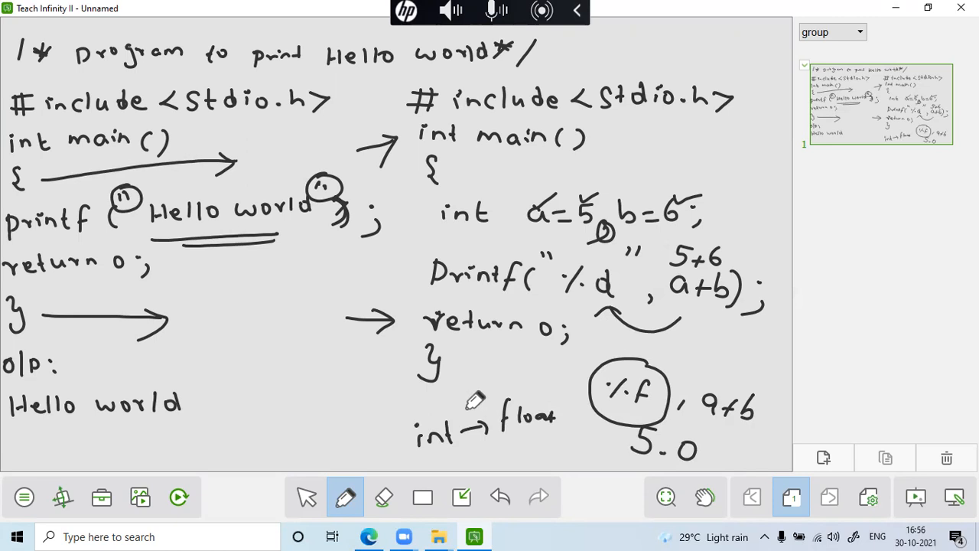
{"action": "mouse_move", "coordinate": [374, 420]}
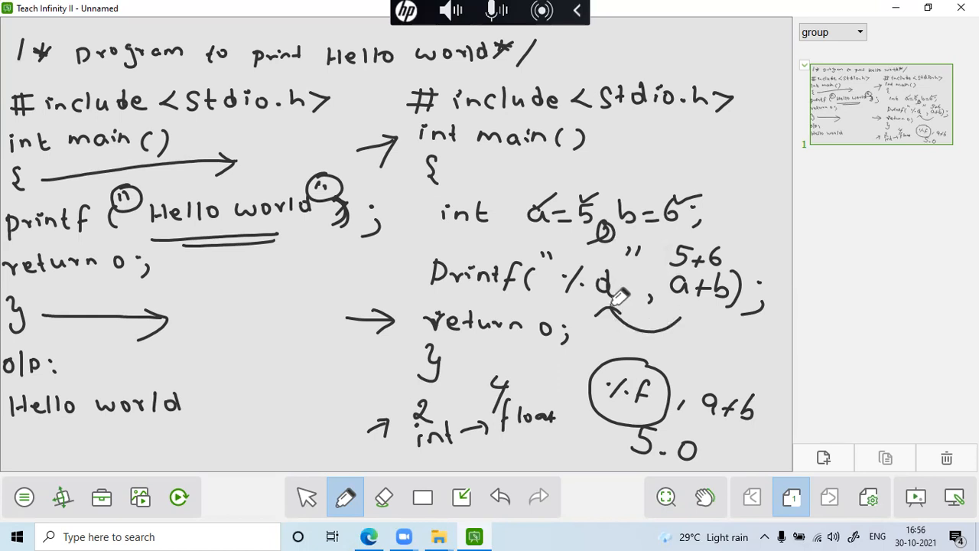
{"action": "mouse_move", "coordinate": [639, 288]}
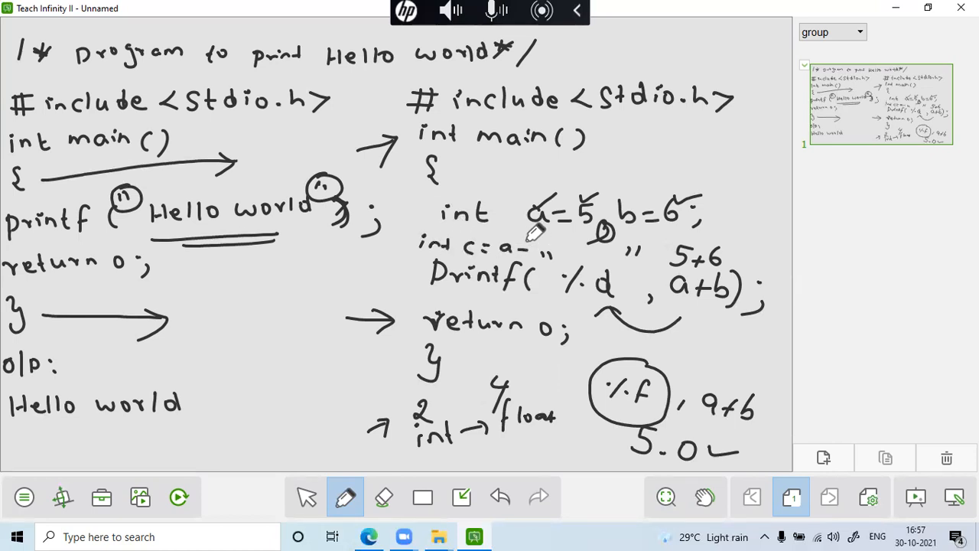
Write int c=a+b; and draw an arrow from the circled c replacing a+b in printf
{"action": "left_click_drag", "start_coordinate": [505, 245], "coordinate": [558, 253]}
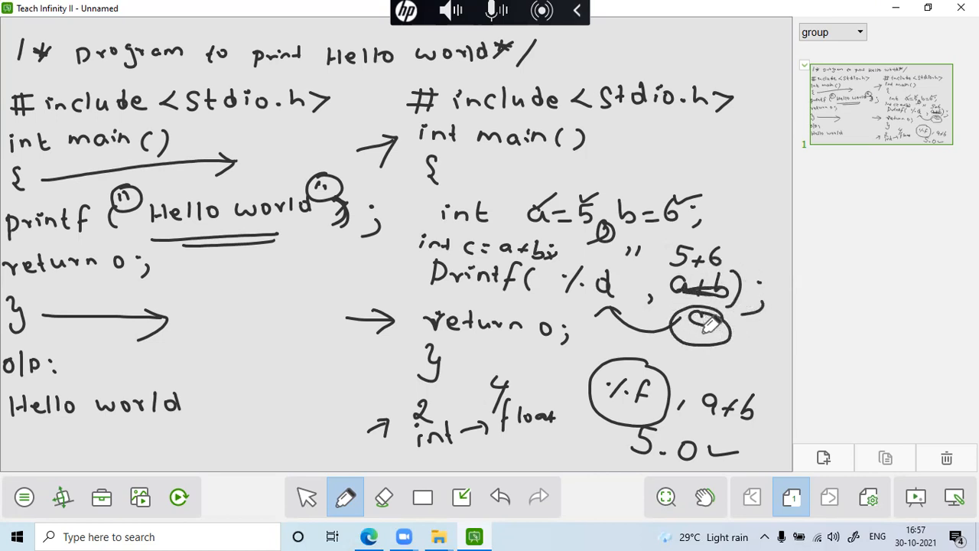
{"action": "left_click_drag", "start_coordinate": [704, 340], "coordinate": [757, 349]}
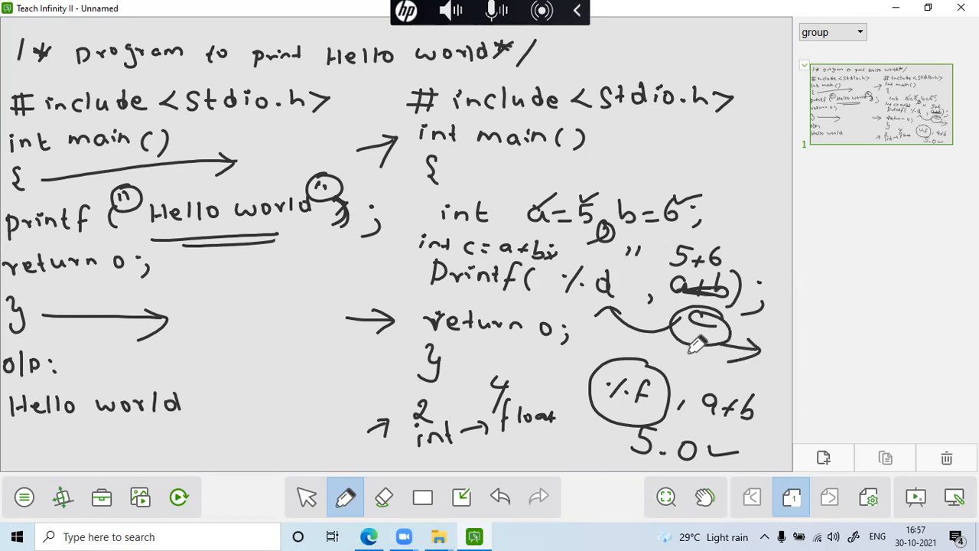
{"action": "mouse_move", "coordinate": [691, 340]}
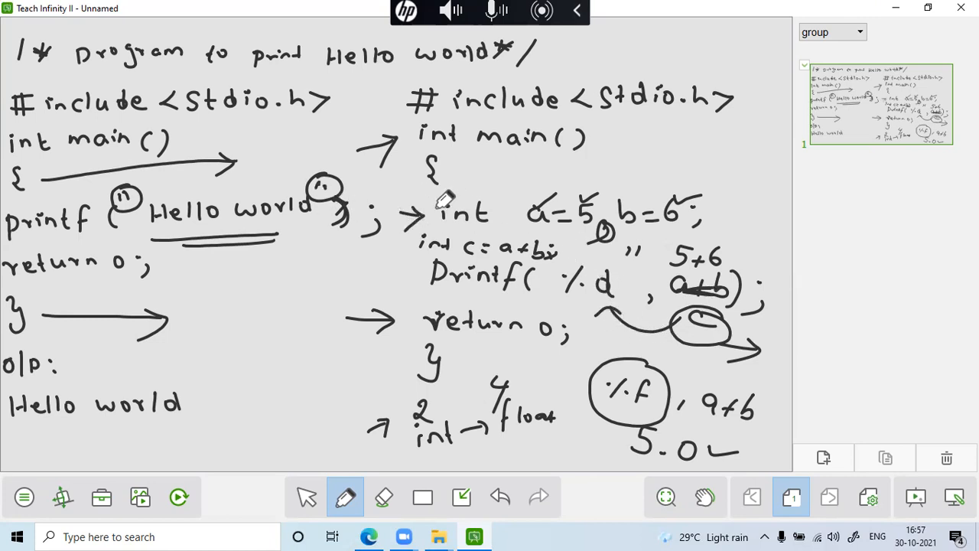
Draw an arrow to the printf line and write scanf beside the left arrow
{"action": "left_click_drag", "start_coordinate": [352, 276], "coordinate": [401, 272]}
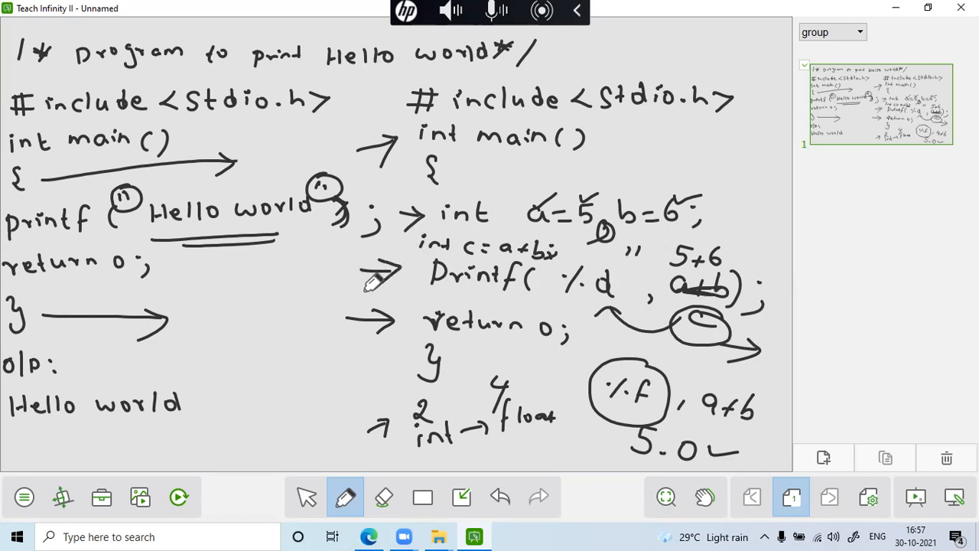
{"action": "mouse_move", "coordinate": [245, 266]}
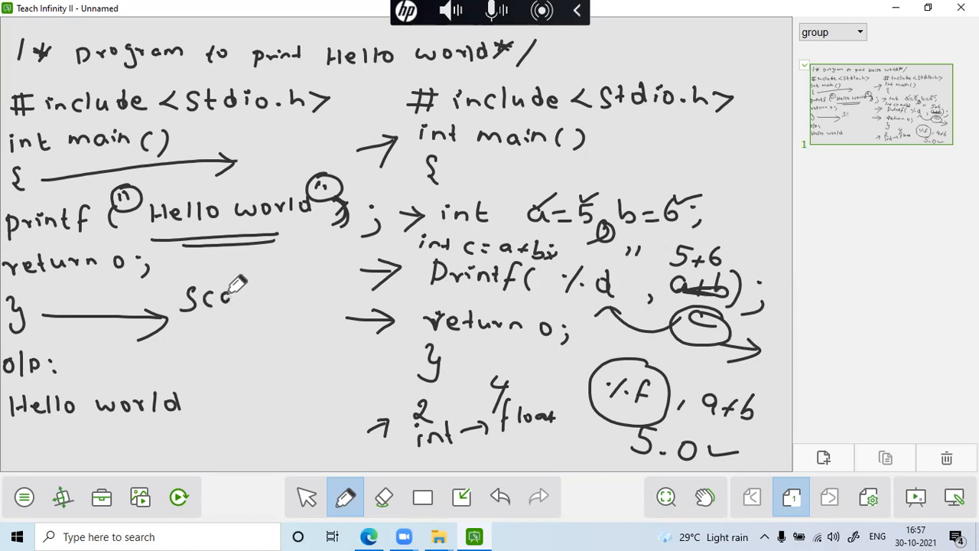
{"action": "left_click_drag", "start_coordinate": [214, 298], "coordinate": [267, 298]}
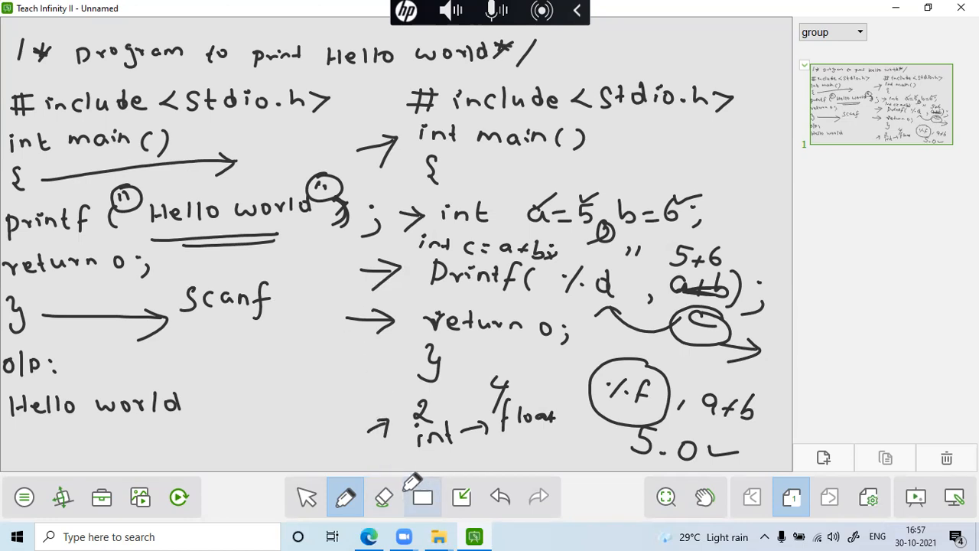
Erase the upper part of the left program, switching to area erasing
{"action": "left_click", "coordinate": [383, 496]}
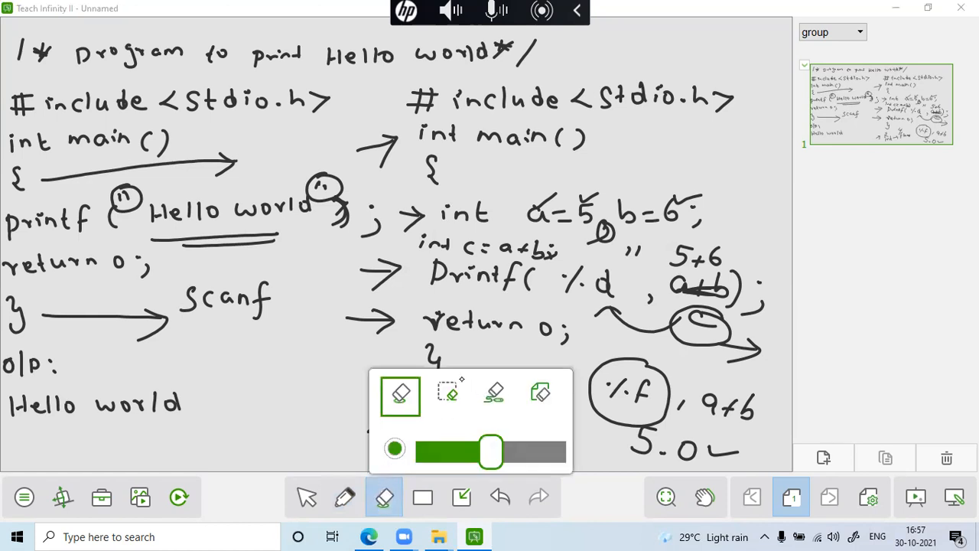
{"action": "left_click", "coordinate": [150, 167]}
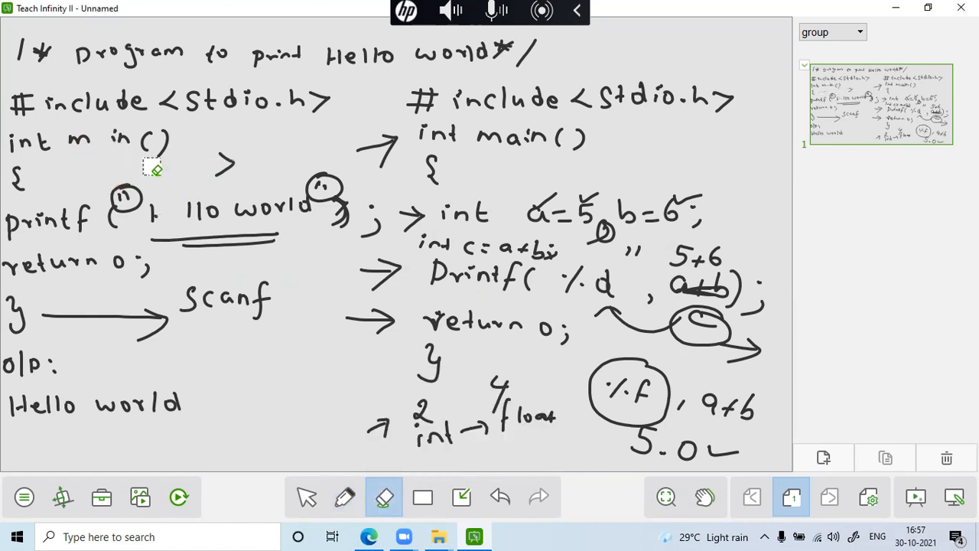
{"action": "left_click", "coordinate": [384, 497]}
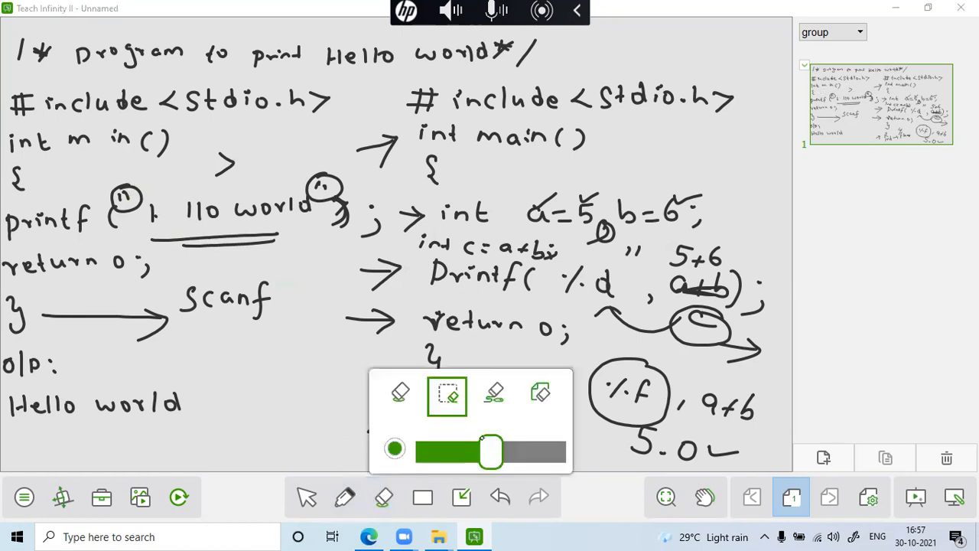
{"action": "left_click", "coordinate": [400, 395]}
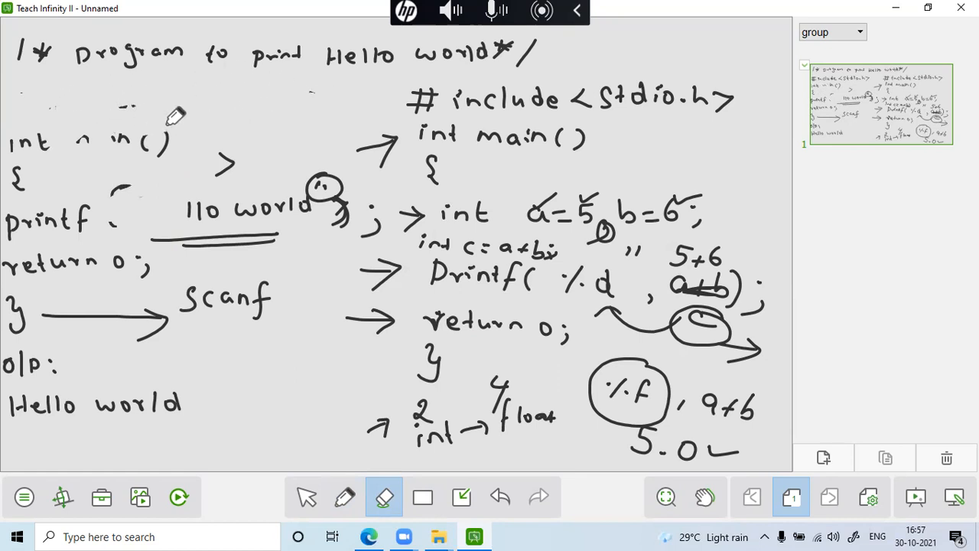
{"action": "left_click_drag", "start_coordinate": [45, 140], "coordinate": [137, 126]}
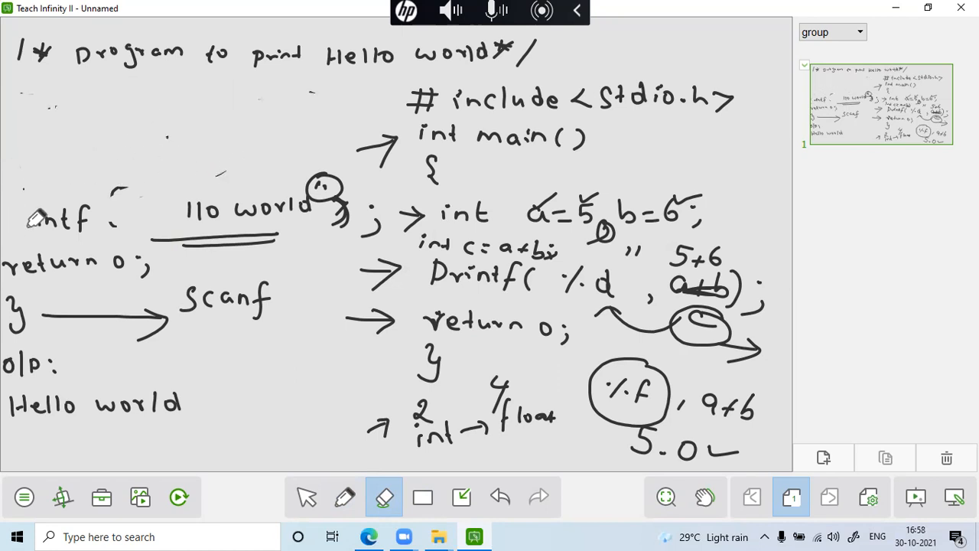
{"action": "left_click_drag", "start_coordinate": [69, 217], "coordinate": [176, 207]}
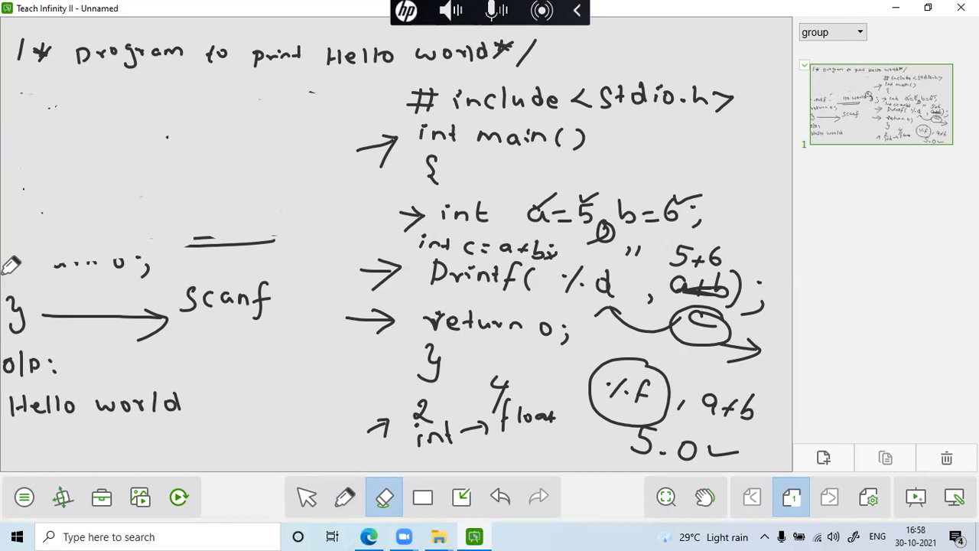
Erase the remaining left program lines and the Hello world output text
{"action": "left_click", "coordinate": [384, 497]}
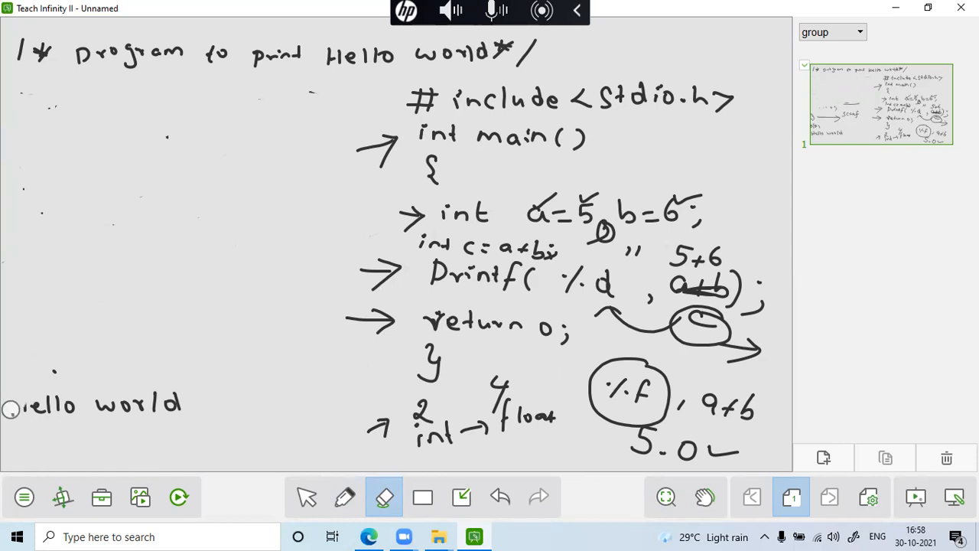
{"action": "left_click_drag", "start_coordinate": [12, 407], "coordinate": [180, 416]}
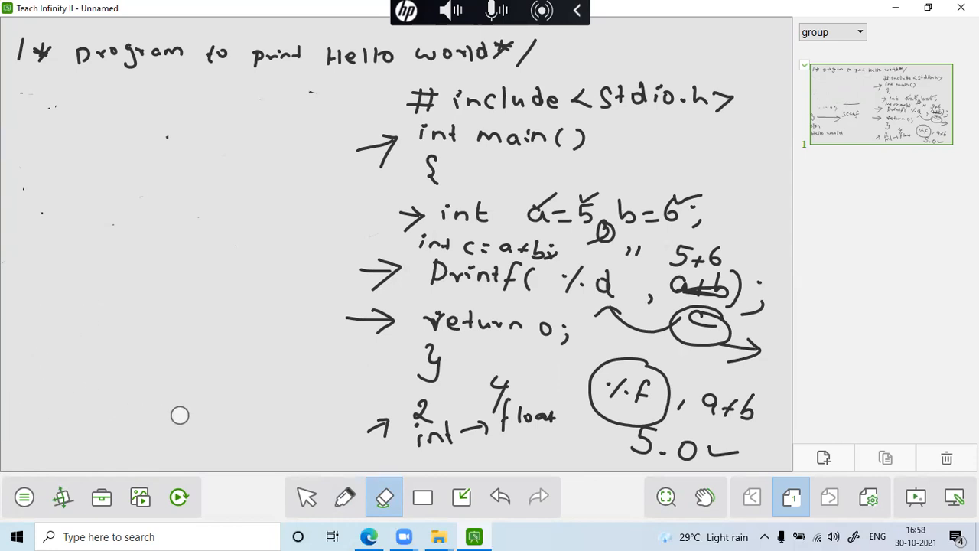
{"action": "mouse_move", "coordinate": [183, 216]}
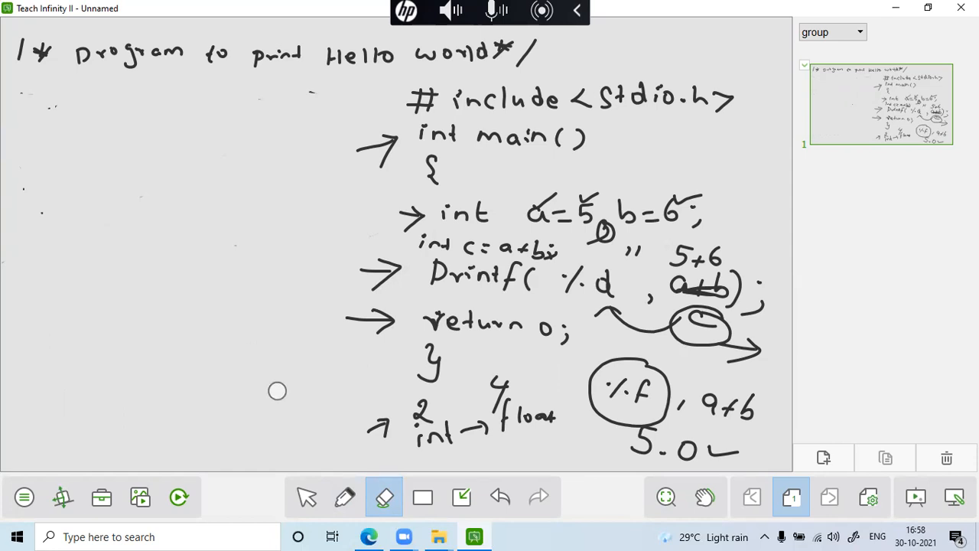
Handwrite #include <stdio.h> at the top left with the pen
{"action": "left_click", "coordinate": [346, 498]}
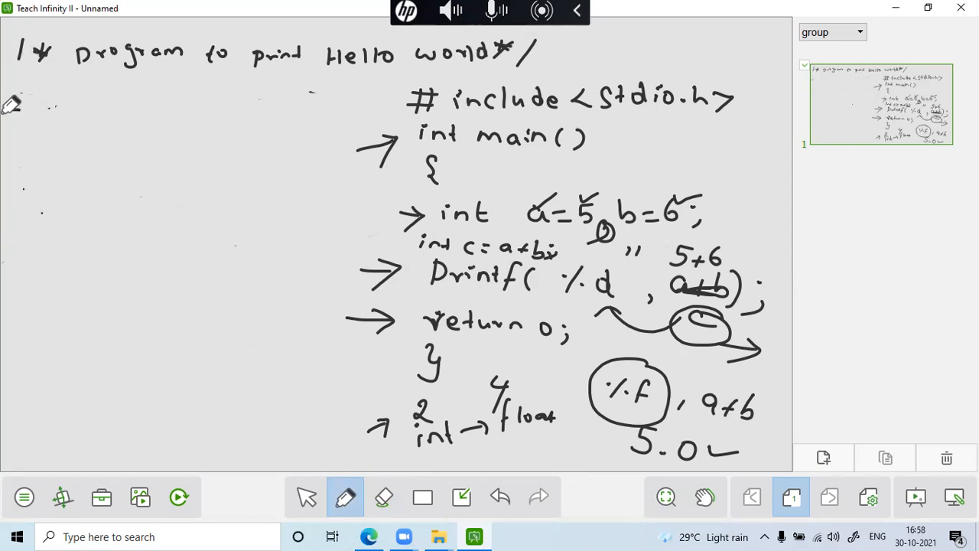
{"action": "left_click_drag", "start_coordinate": [8, 110], "coordinate": [54, 115]}
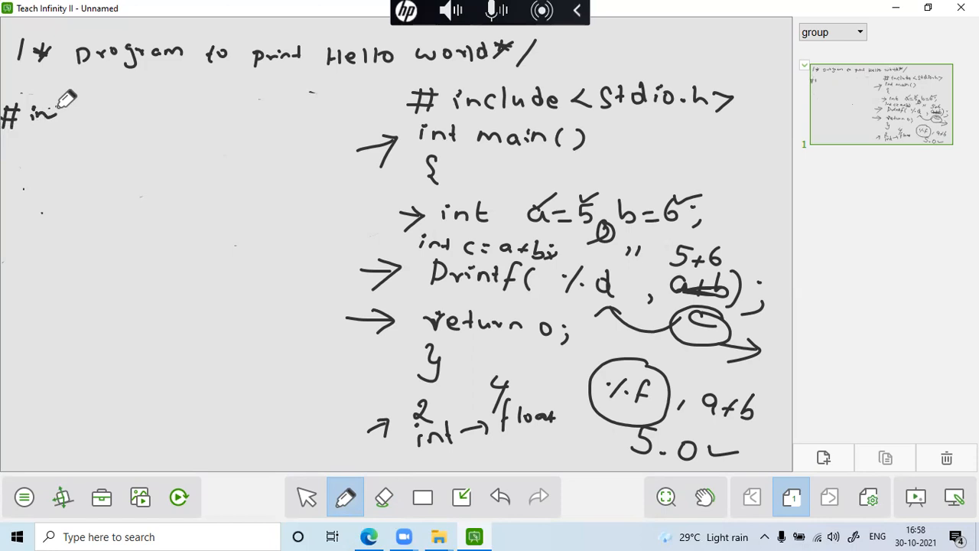
{"action": "left_click_drag", "start_coordinate": [53, 115], "coordinate": [130, 110]}
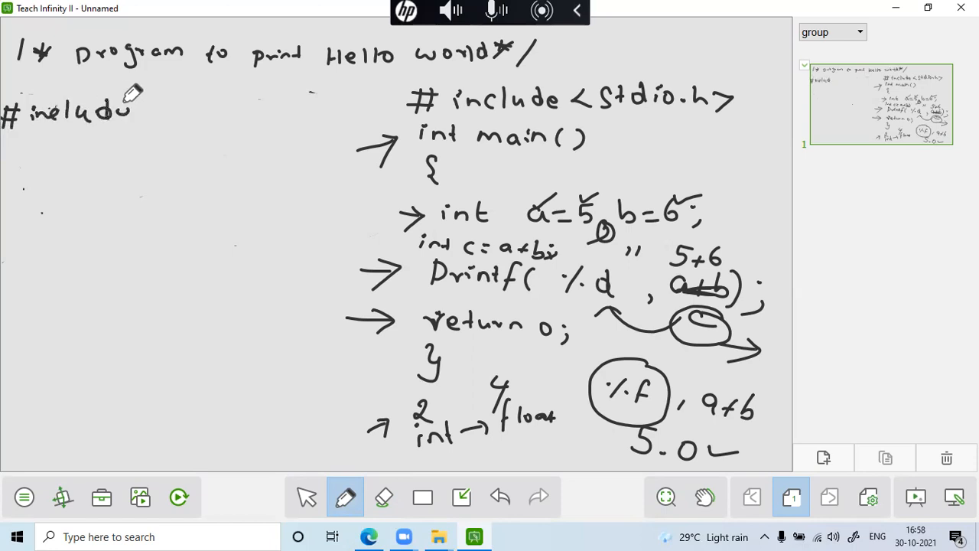
{"action": "left_click_drag", "start_coordinate": [153, 122], "coordinate": [176, 107]}
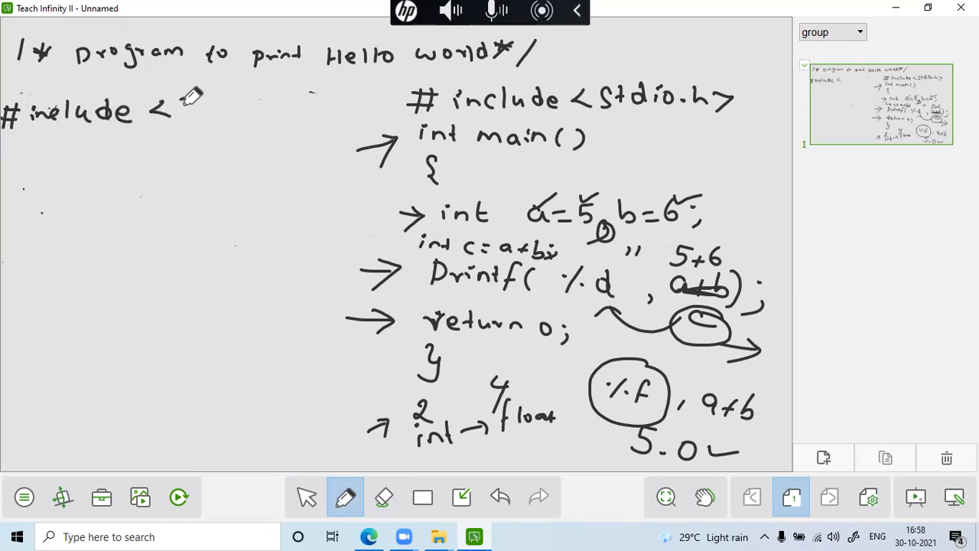
{"action": "left_click_drag", "start_coordinate": [176, 110], "coordinate": [237, 107]}
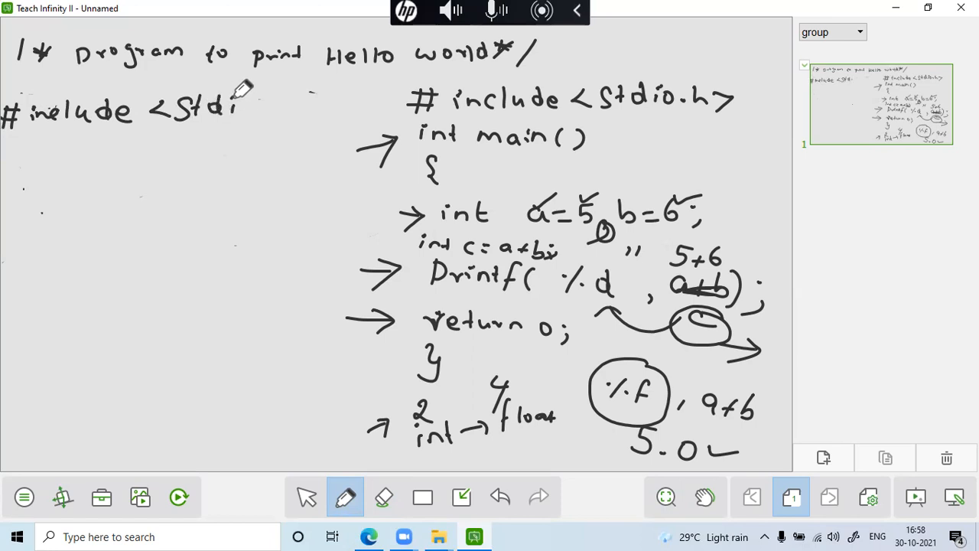
{"action": "left_click_drag", "start_coordinate": [230, 107], "coordinate": [314, 108]}
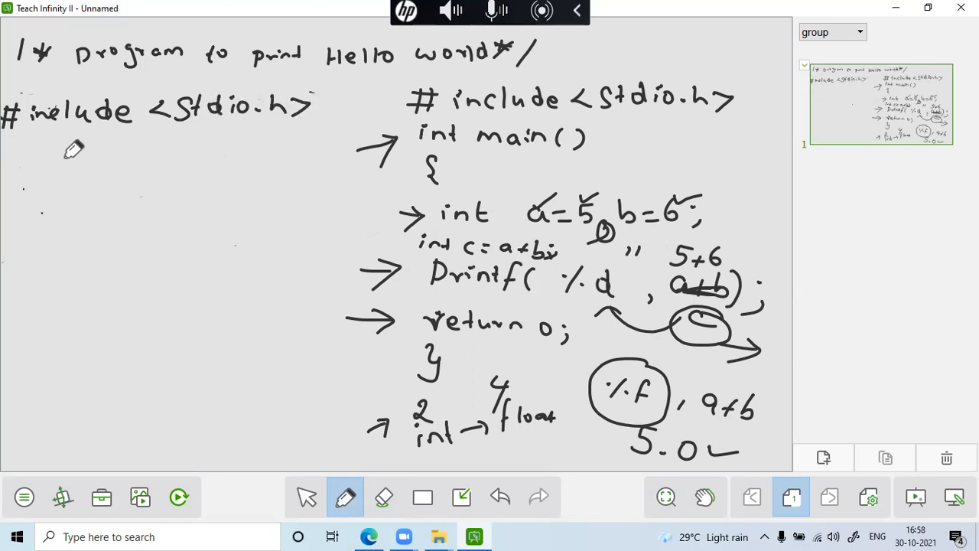
Write void main(), the opening brace and the declaration int a,b,c;
{"action": "left_click_drag", "start_coordinate": [8, 153], "coordinate": [58, 153]}
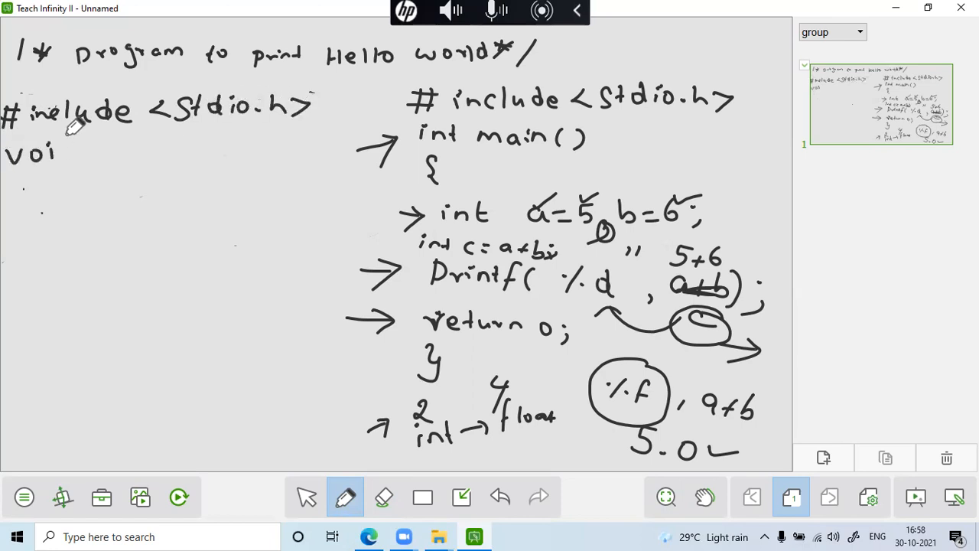
{"action": "left_click_drag", "start_coordinate": [58, 150], "coordinate": [153, 149]}
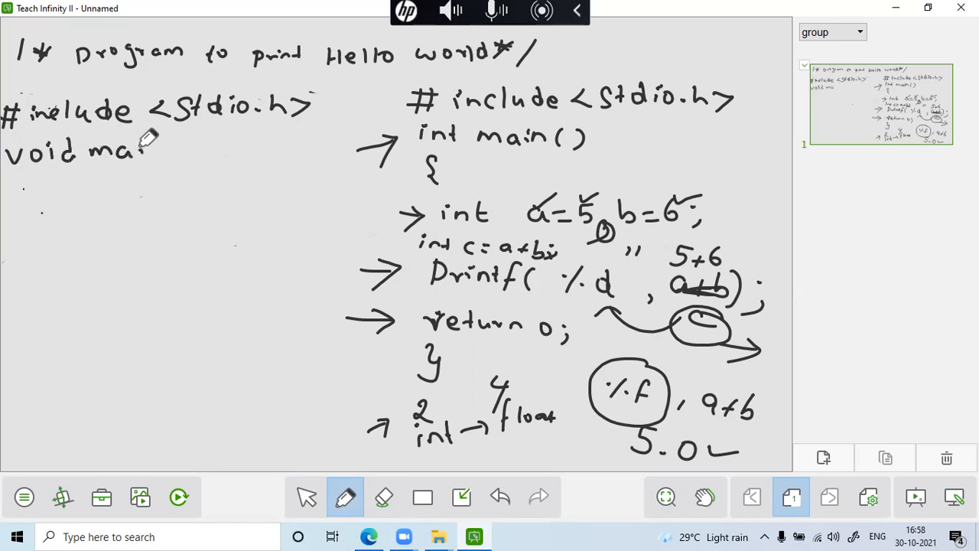
{"action": "left_click_drag", "start_coordinate": [137, 150], "coordinate": [202, 153]}
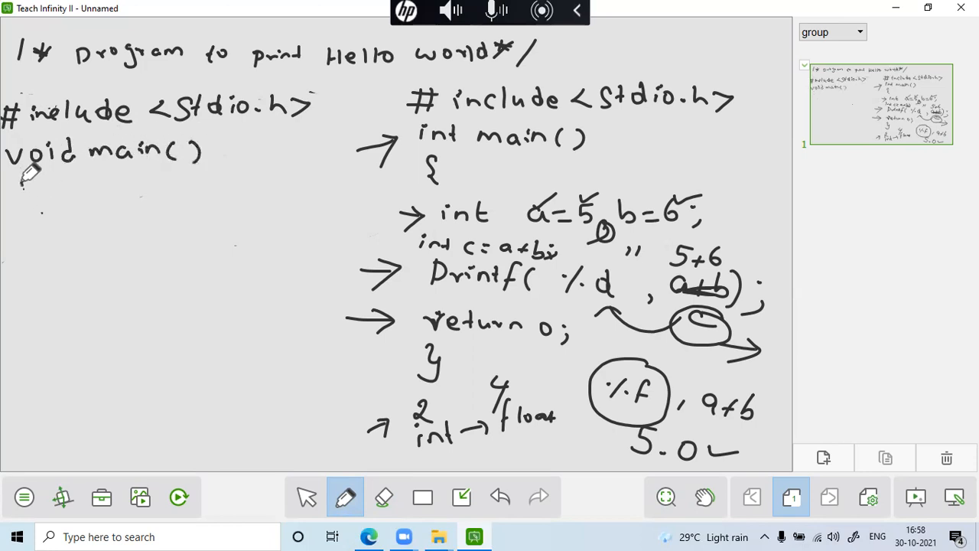
{"action": "left_click_drag", "start_coordinate": [18, 180], "coordinate": [38, 237]}
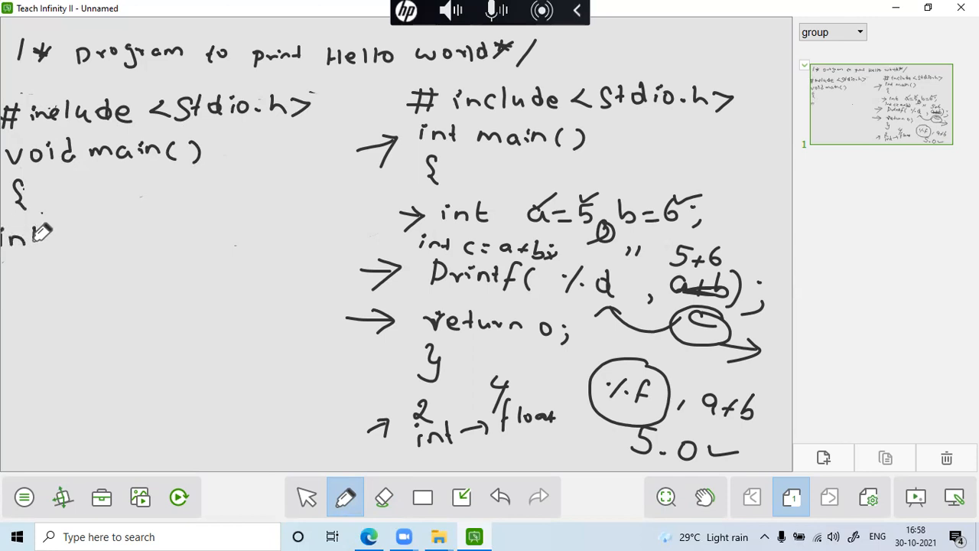
{"action": "left_click_drag", "start_coordinate": [31, 232], "coordinate": [138, 232]}
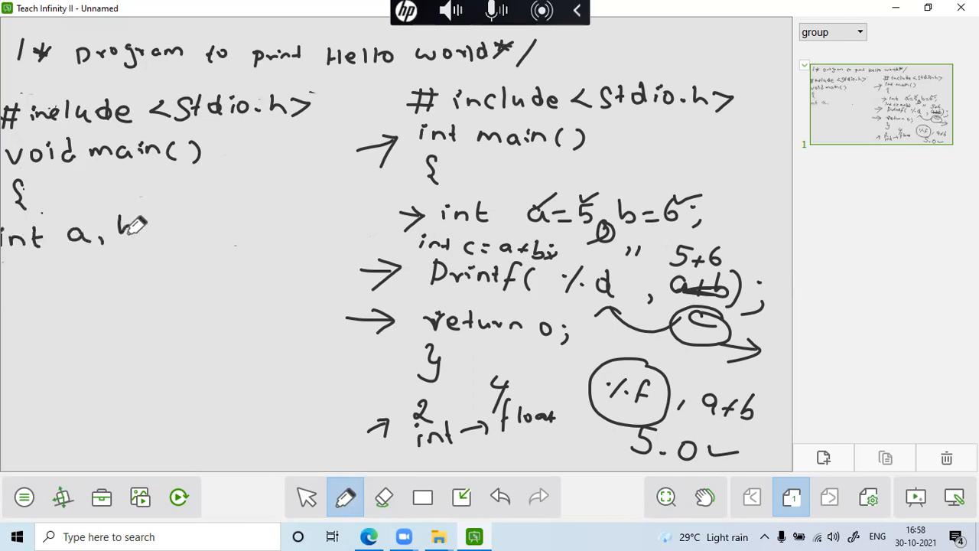
{"action": "left_click_drag", "start_coordinate": [115, 230], "coordinate": [218, 237]}
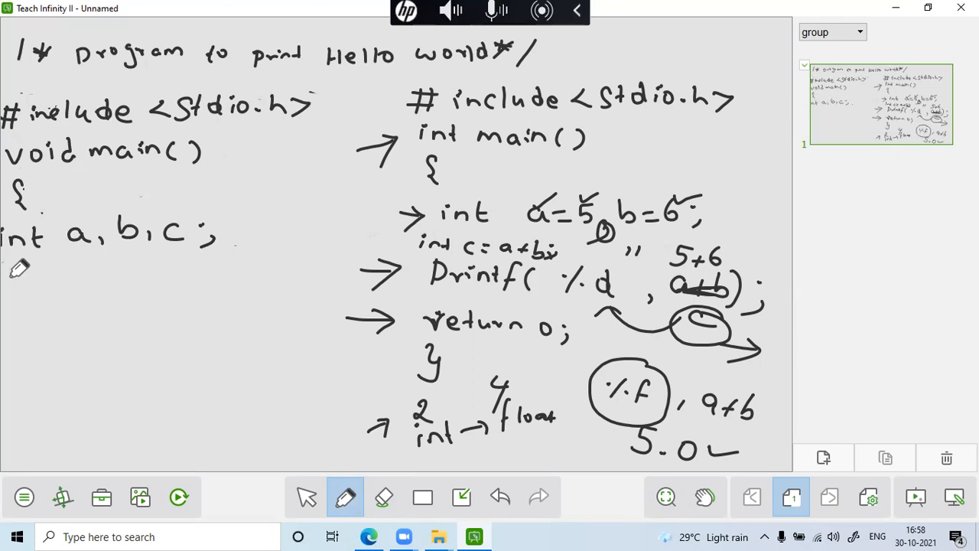
Write scanf("%d%d",&a,&b); and circle &a
{"action": "left_click_drag", "start_coordinate": [8, 275], "coordinate": [68, 299]}
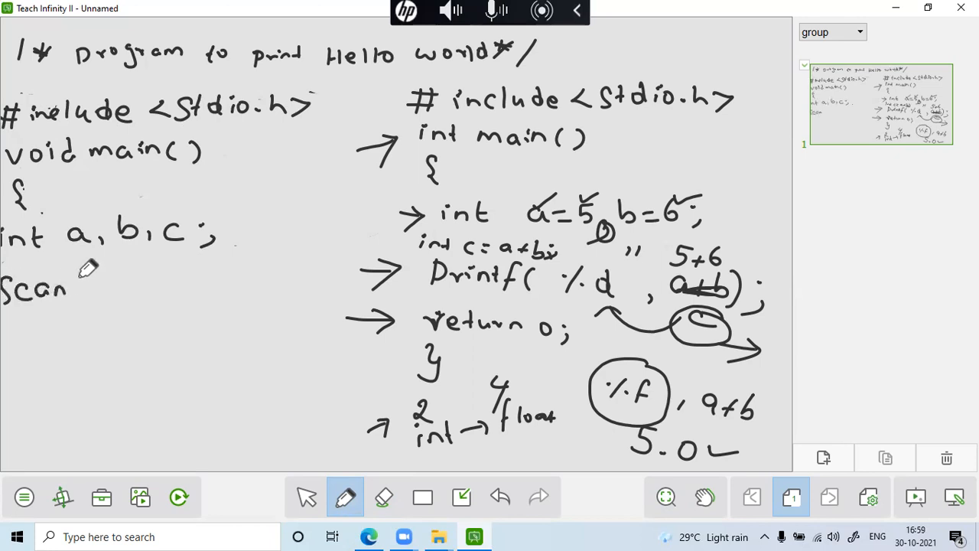
{"action": "left_click_drag", "start_coordinate": [68, 289], "coordinate": [123, 289]}
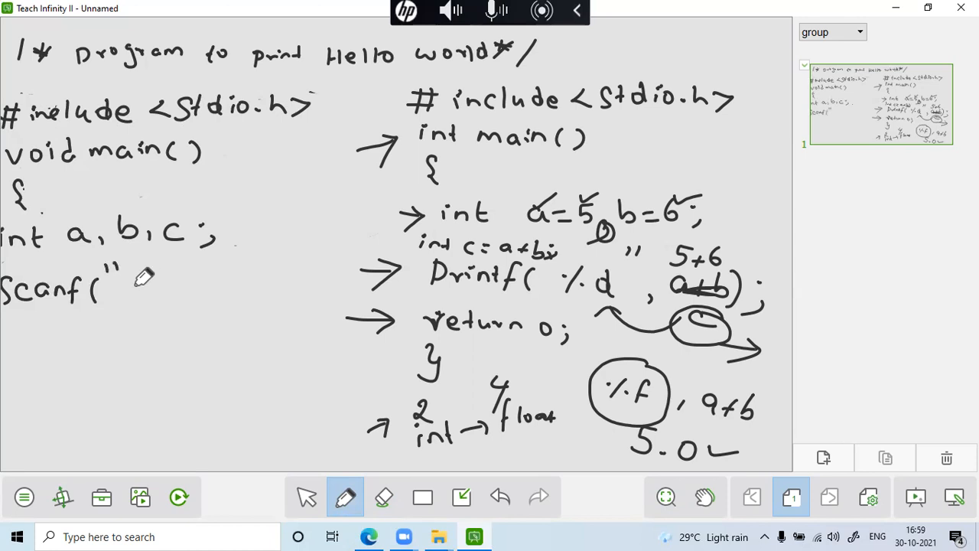
{"action": "left_click_drag", "start_coordinate": [122, 287], "coordinate": [187, 288]}
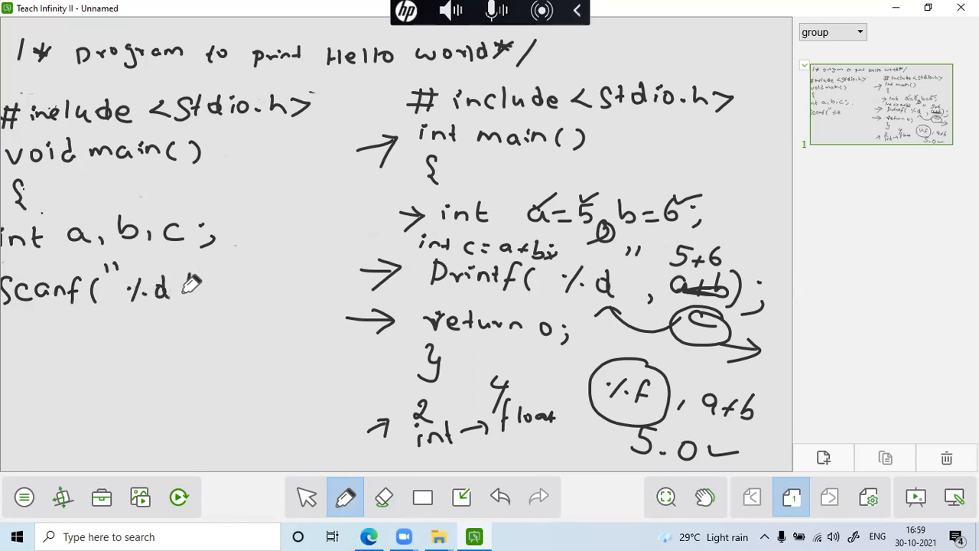
{"action": "left_click_drag", "start_coordinate": [183, 288], "coordinate": [218, 288]}
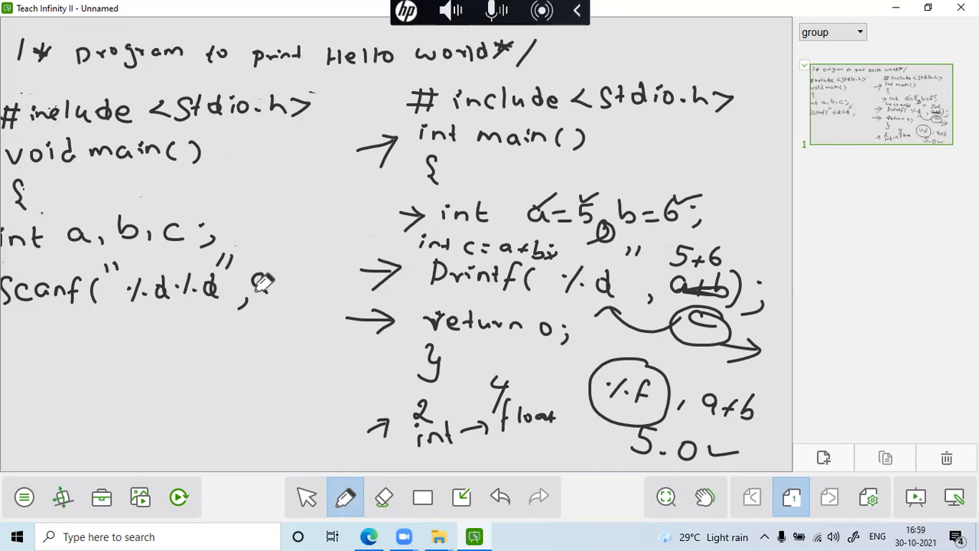
{"action": "left_click_drag", "start_coordinate": [253, 294], "coordinate": [306, 290]}
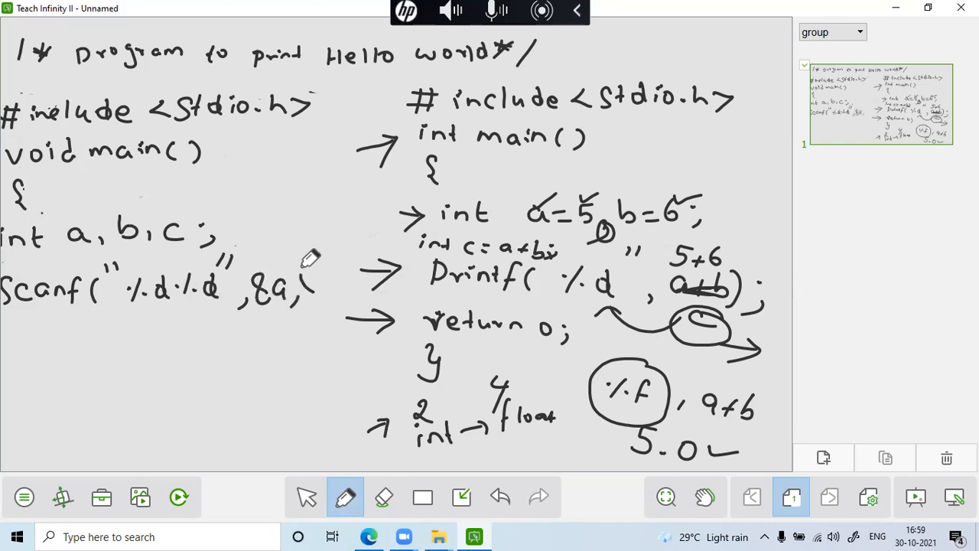
{"action": "left_click_drag", "start_coordinate": [283, 283], "coordinate": [344, 298]}
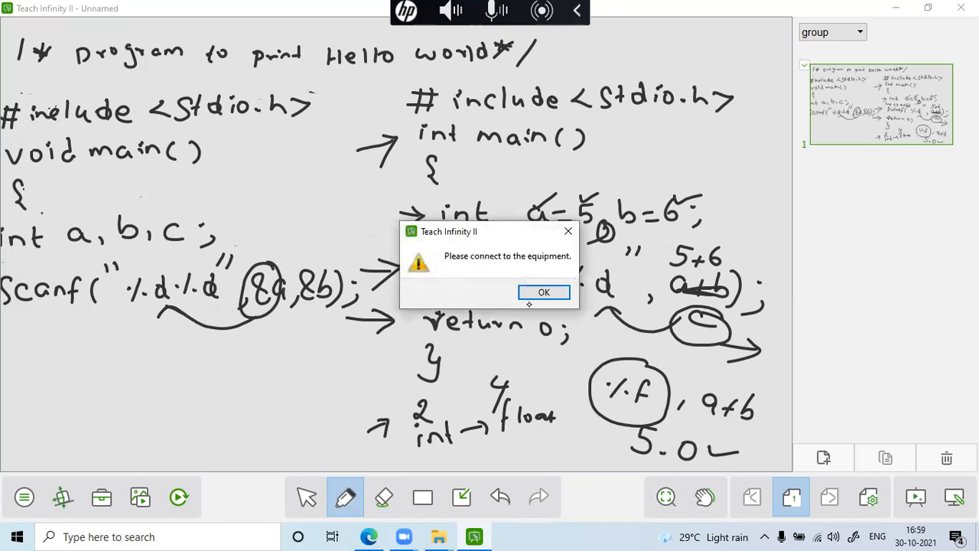
Dismiss the connection warning, then write c=a+b; and printf("%d",c); with c annotated
{"action": "left_click", "coordinate": [545, 292]}
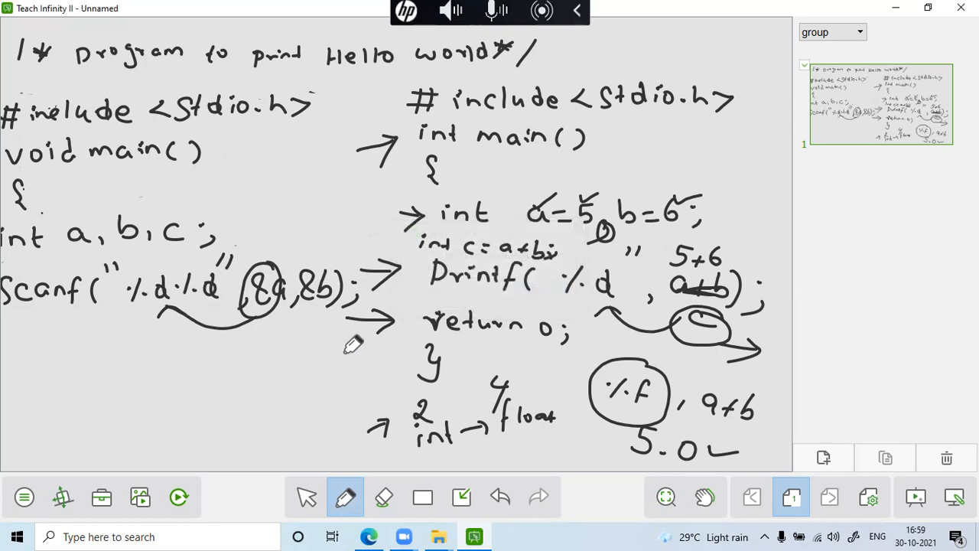
{"action": "mouse_move", "coordinate": [13, 352]}
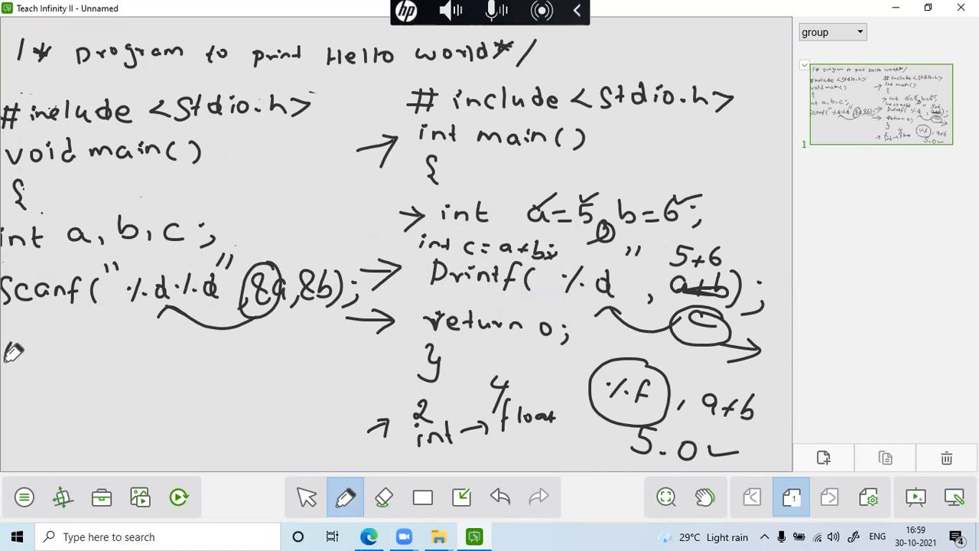
{"action": "left_click_drag", "start_coordinate": [8, 352], "coordinate": [92, 352]}
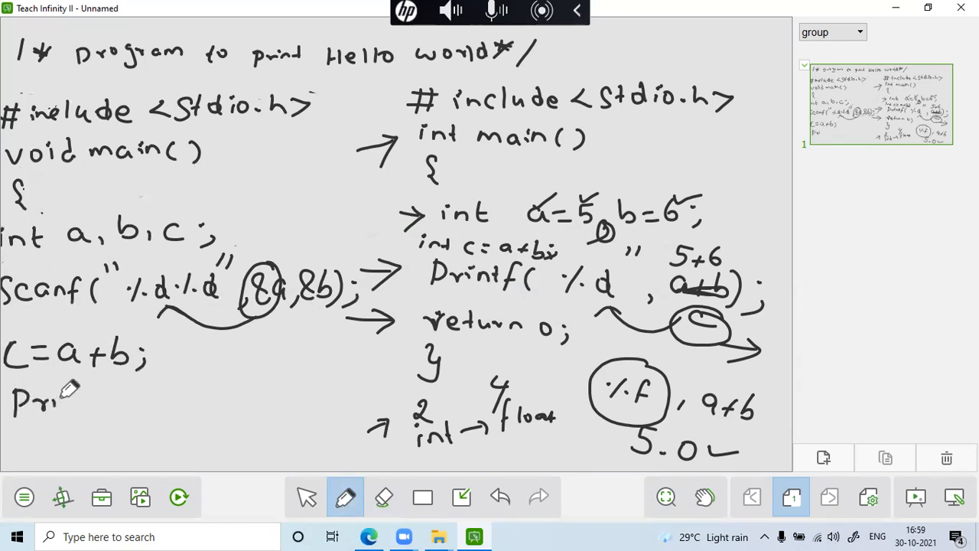
{"action": "left_click_drag", "start_coordinate": [54, 401], "coordinate": [138, 398]}
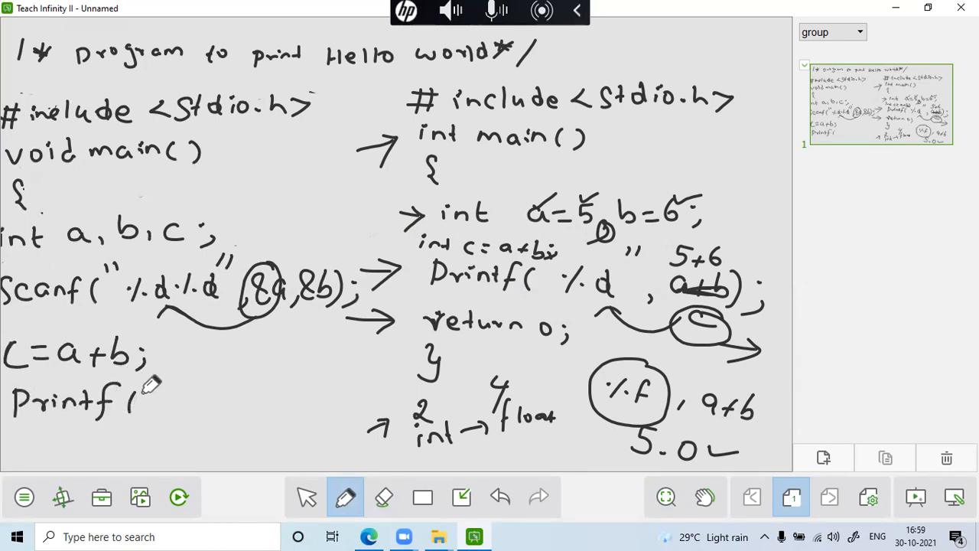
{"action": "left_click_drag", "start_coordinate": [141, 401], "coordinate": [222, 401]}
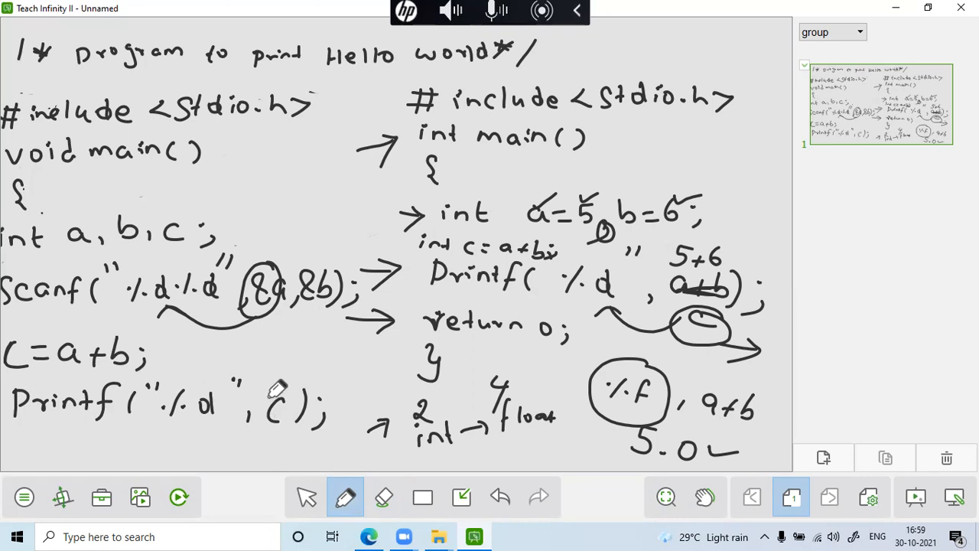
{"action": "left_click_drag", "start_coordinate": [257, 398], "coordinate": [283, 375]}
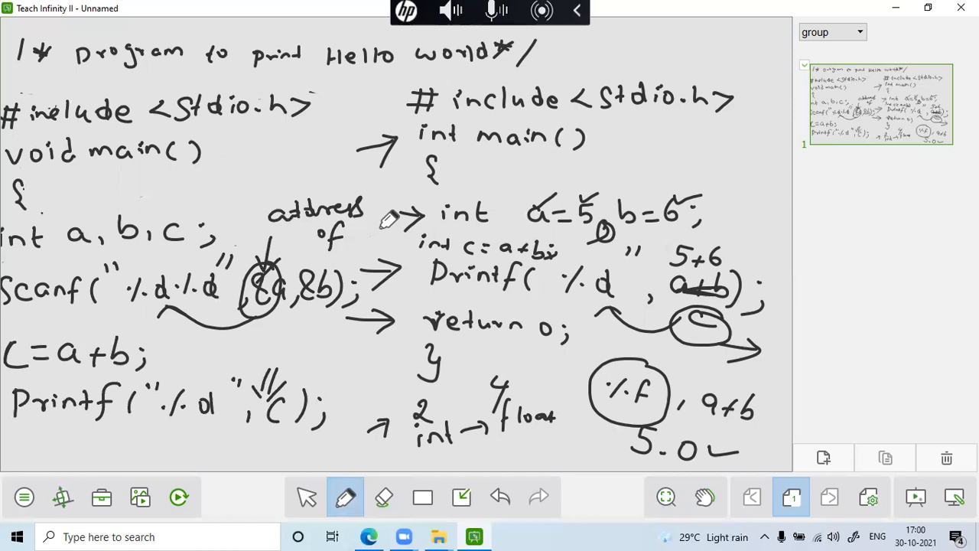
{"action": "mouse_move", "coordinate": [245, 268]}
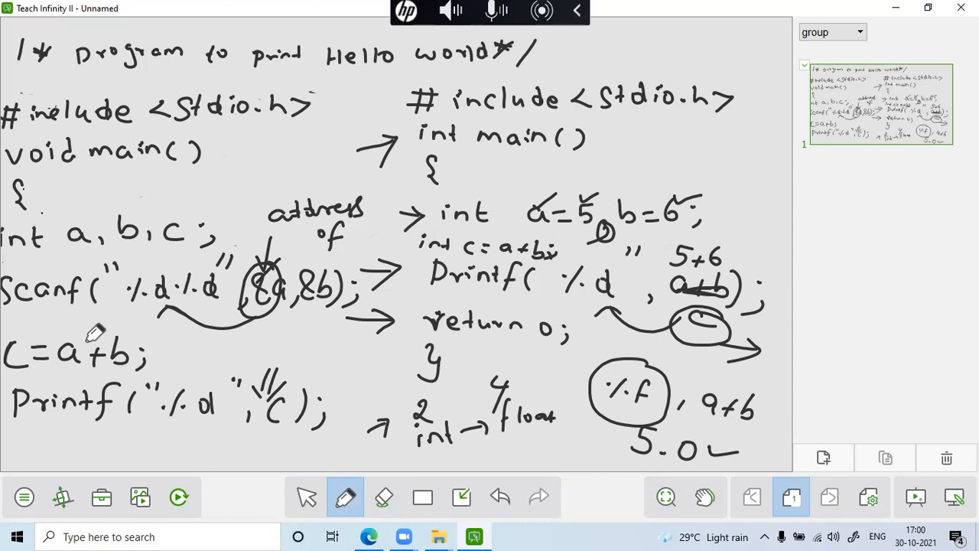
{"action": "mouse_move", "coordinate": [119, 320]}
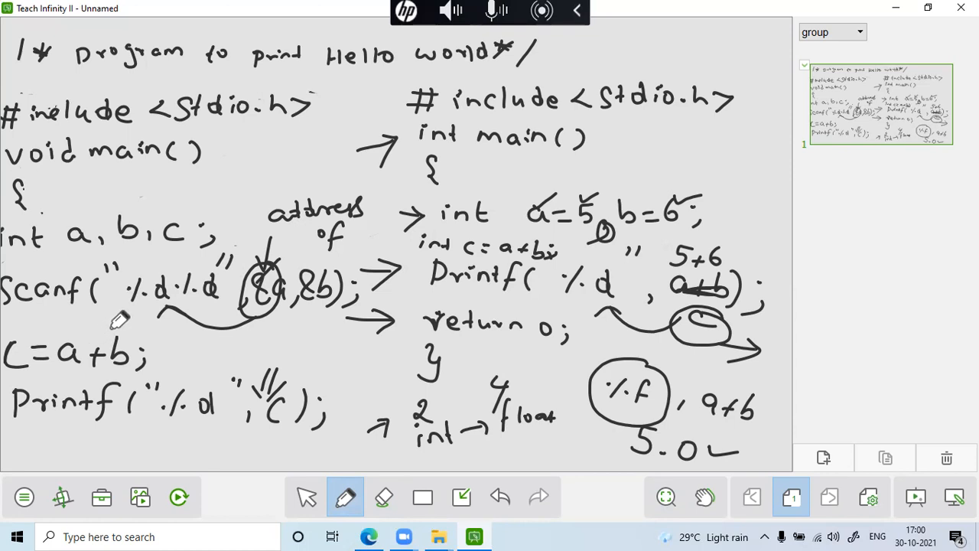
{"action": "mouse_move", "coordinate": [130, 317]}
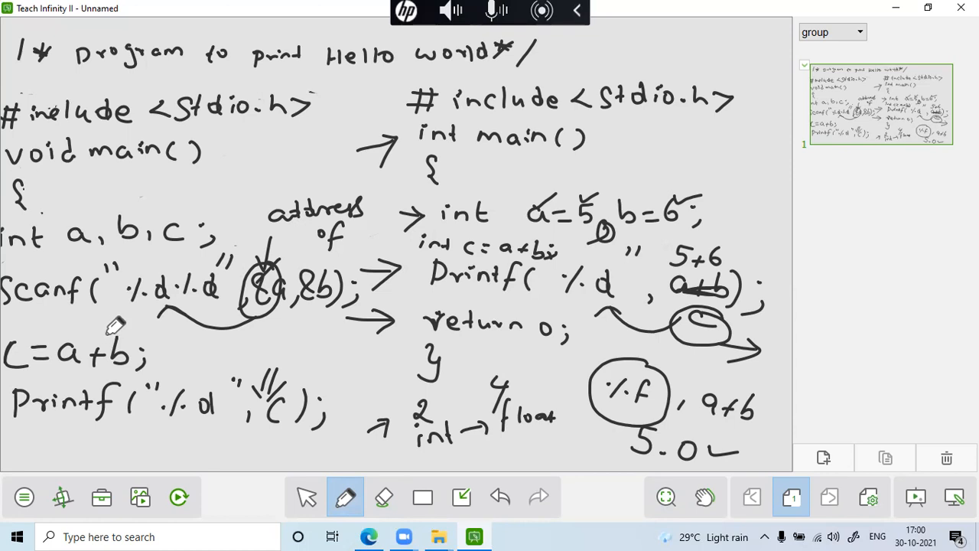
{"action": "mouse_move", "coordinate": [123, 324]}
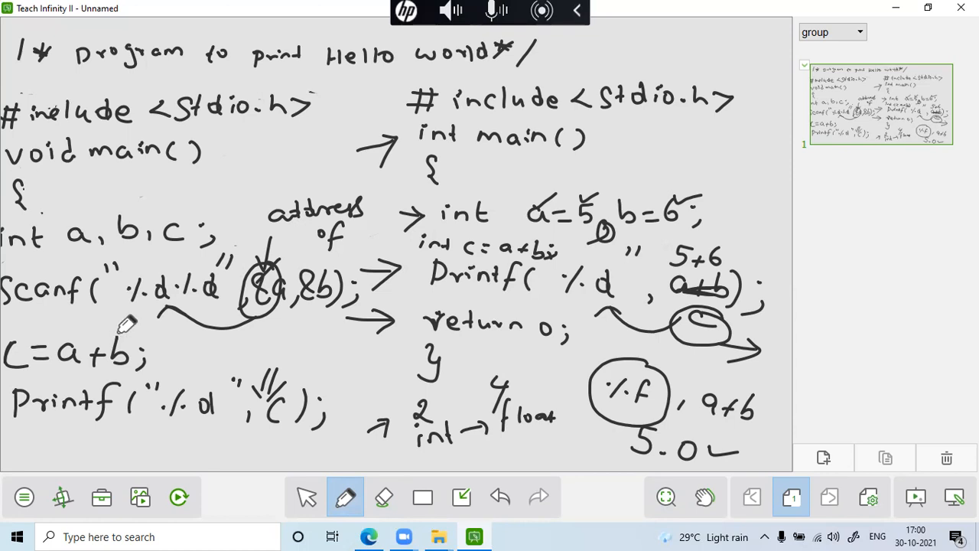